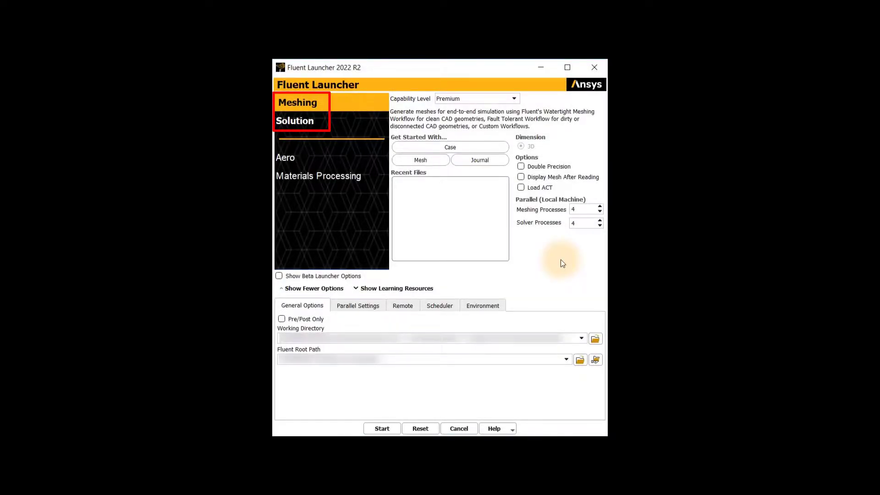
Launch Fluent from the launcher in Meshing mode with the default options.
left_click(297, 103)
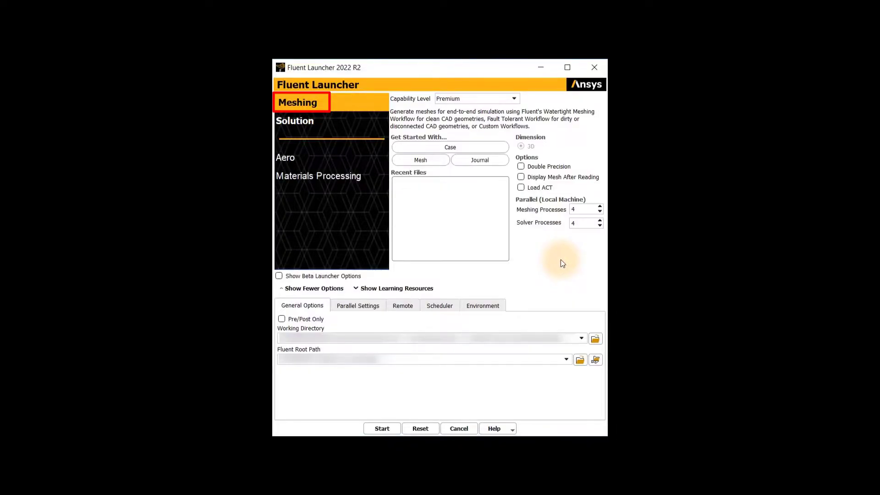
left_click(295, 121)
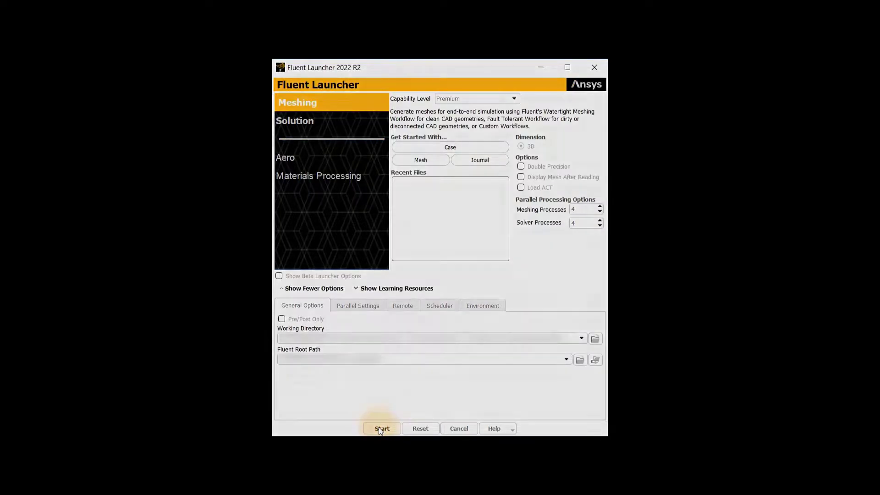
left_click(381, 429)
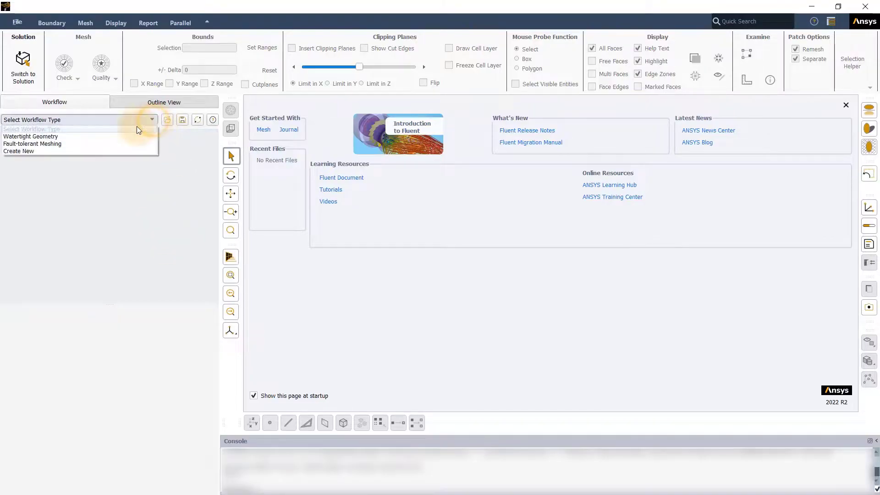
In a Watertight Geometry workflow, import the pipe tee, separate boundary zones by angle and generate its surface mesh.
left_click(31, 136)
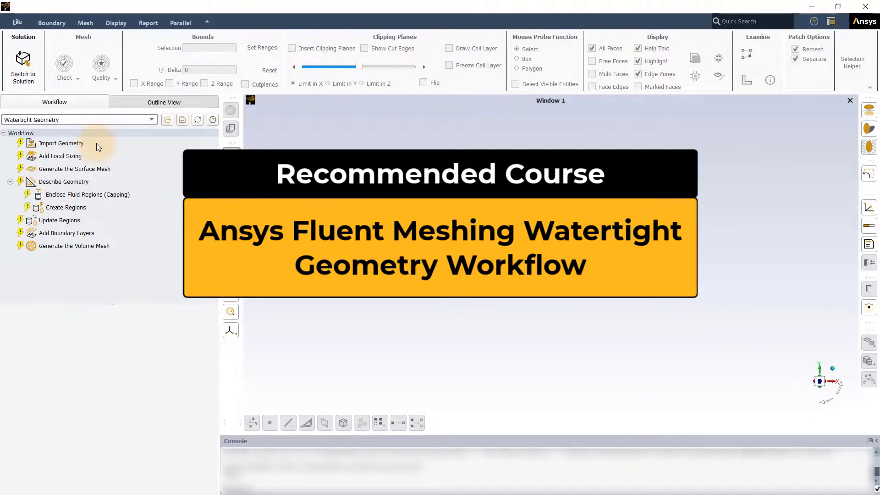
left_click(60, 143)
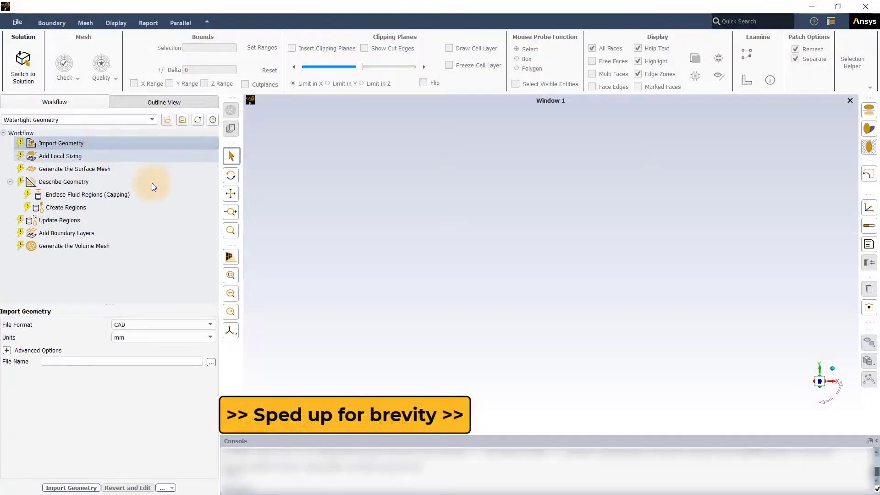
left_click(211, 362)
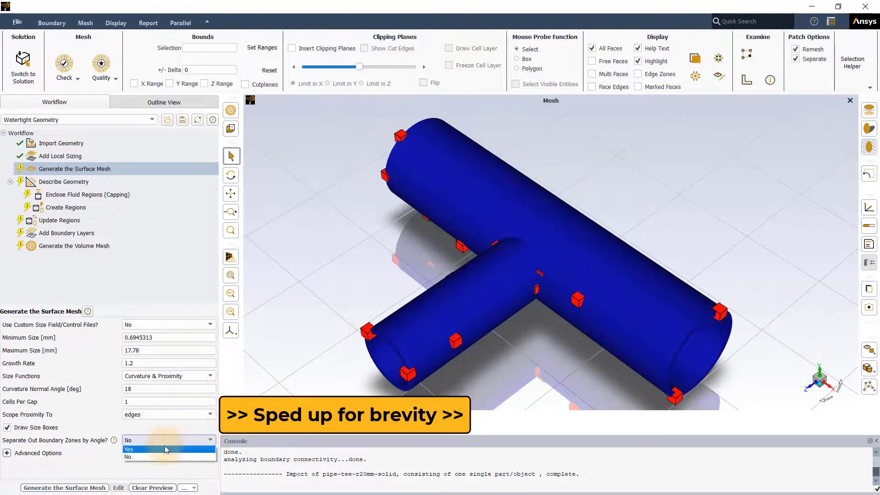
left_click(130, 449)
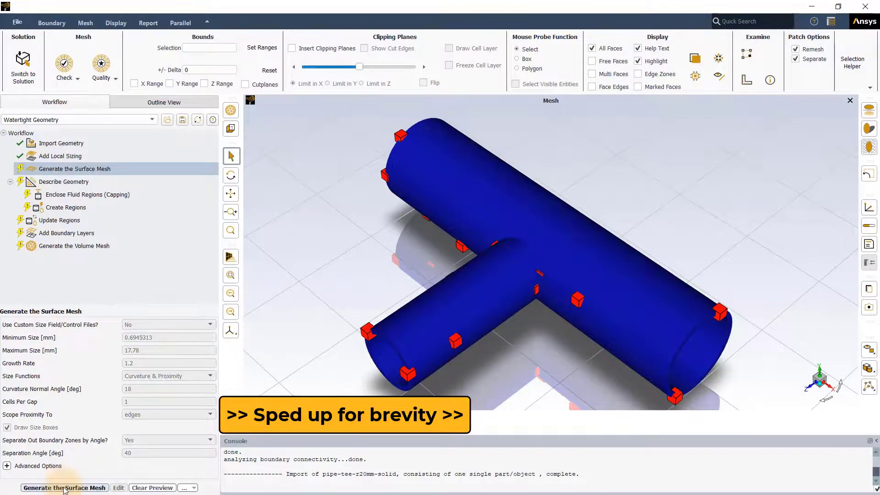
left_click(64, 488)
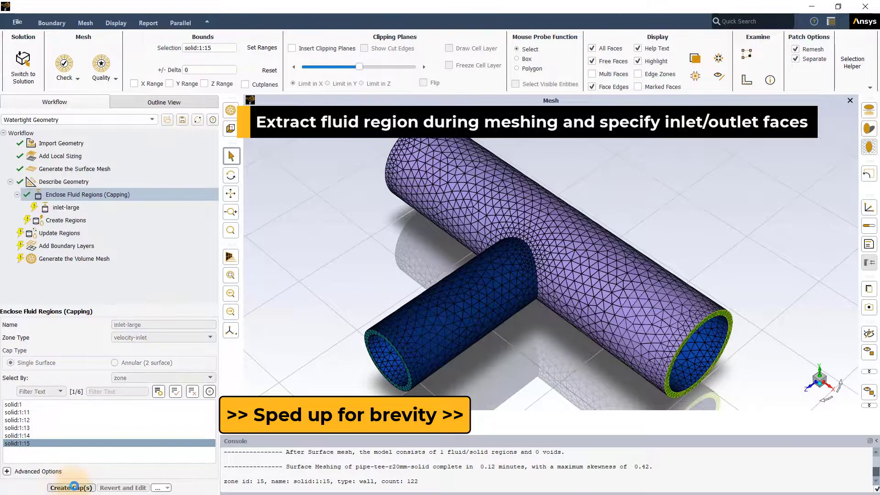
Create the 'inlet-small' cap, then cap the outlet face of the tee.
left_click(71, 488)
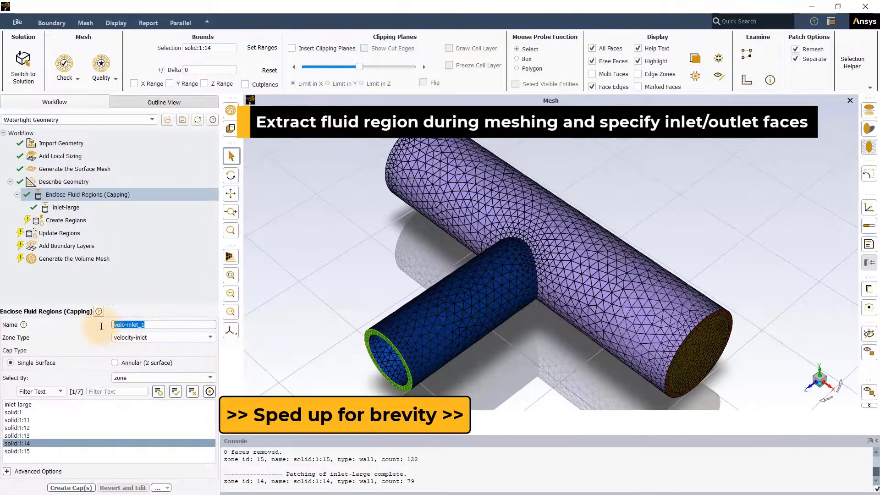
type("inlet-small")
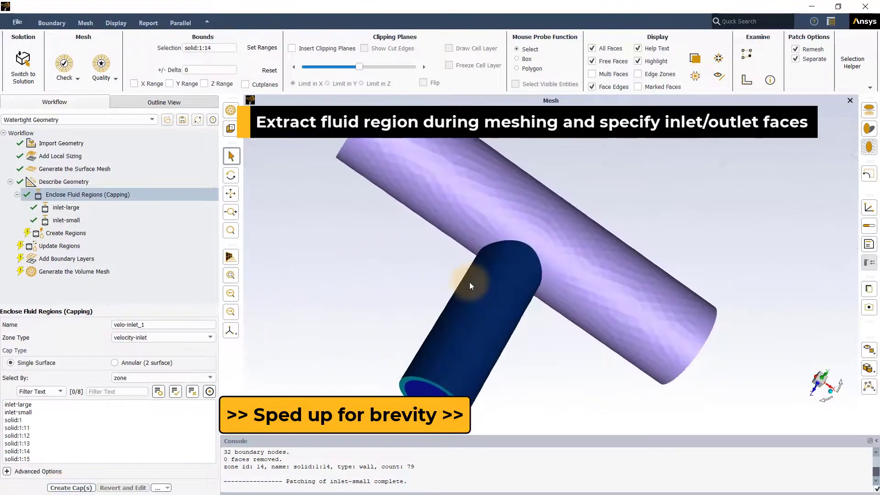
left_click(14, 437)
type("outlet")
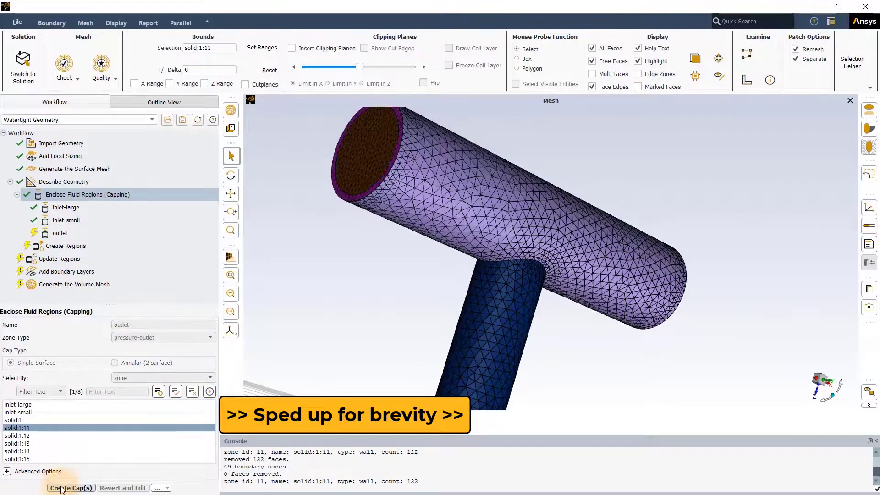
left_click(70, 488)
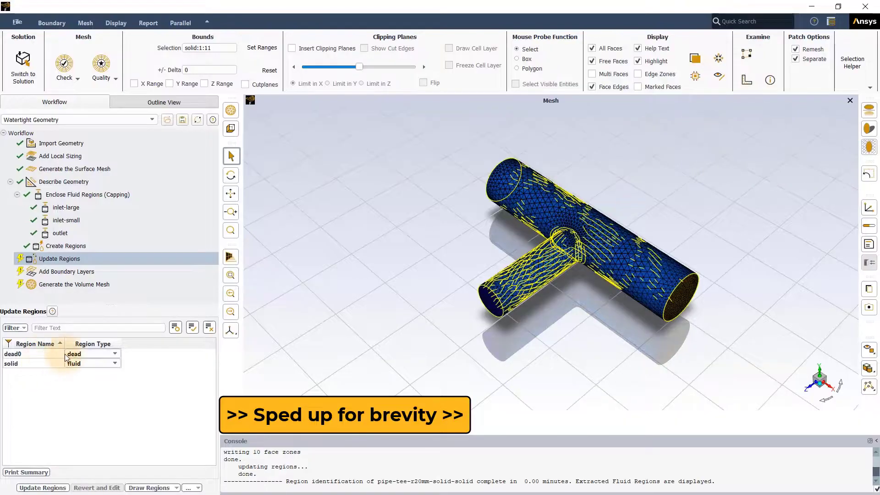
Update the regions, add boundary layers and generate the polyhedral volume mesh, inspecting cells with a clipping plane.
double_click(11, 363)
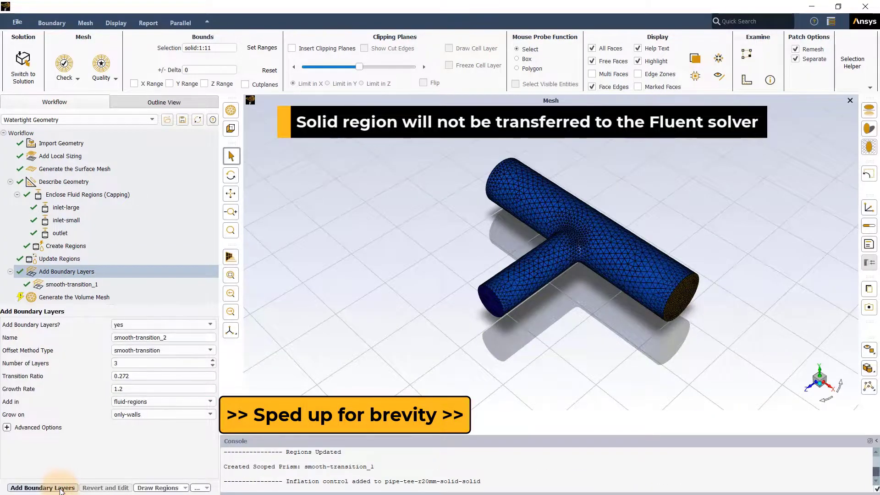
left_click(74, 297)
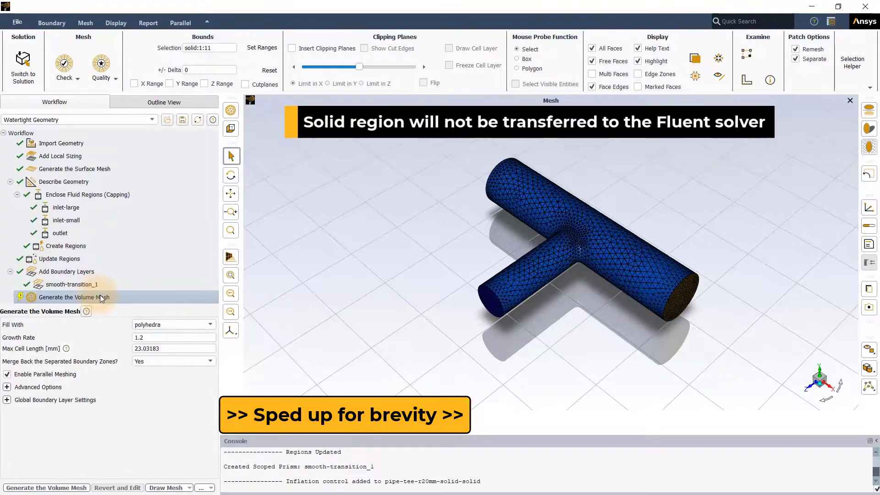
left_click(44, 488)
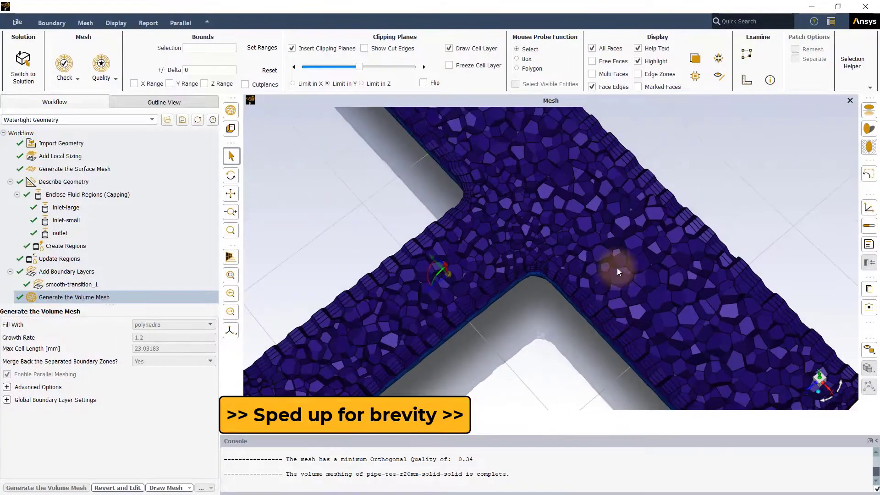
left_click_drag(617, 272, 572, 238)
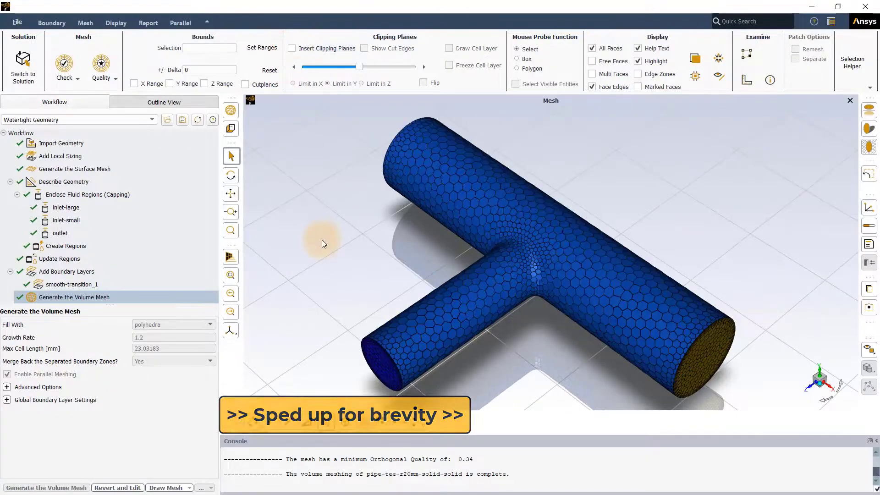
left_click(18, 22)
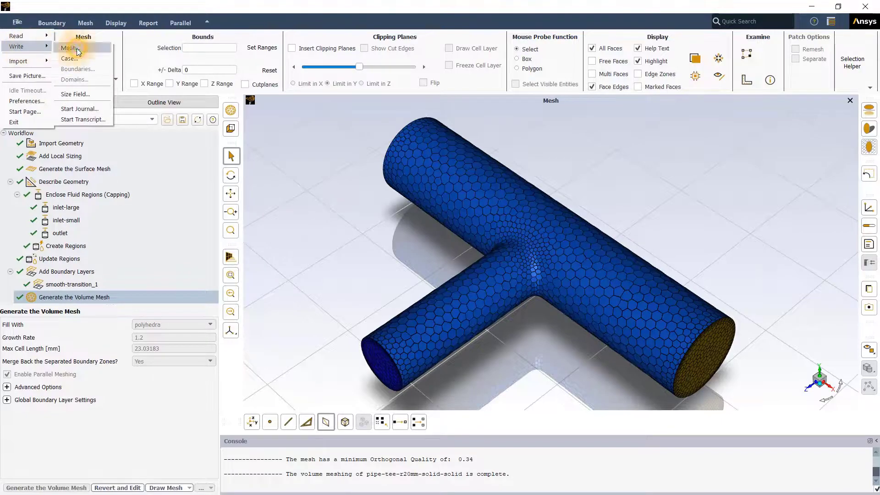
Write the tee mesh to a mesh file and switch the session to solution mode.
left_click(67, 48)
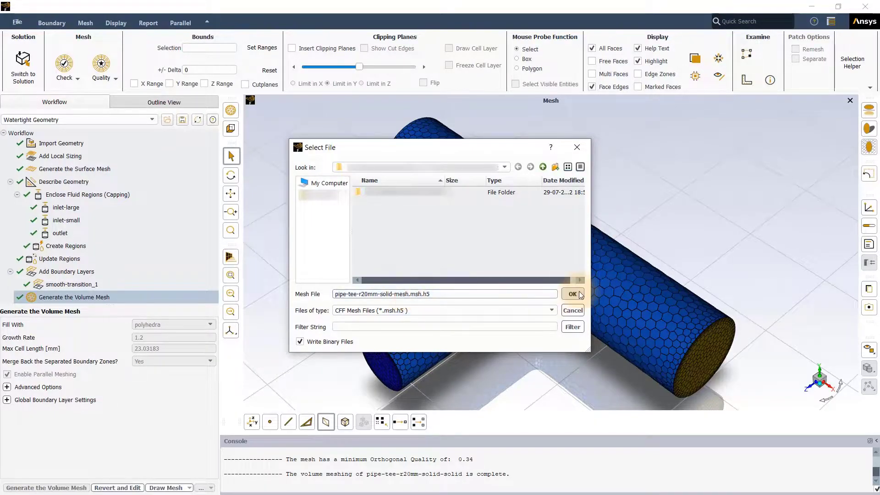
left_click(572, 294)
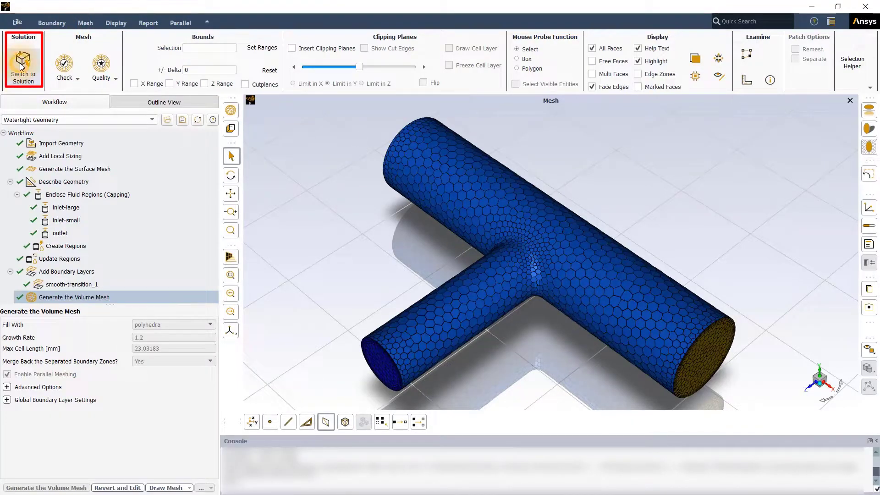
left_click(24, 60)
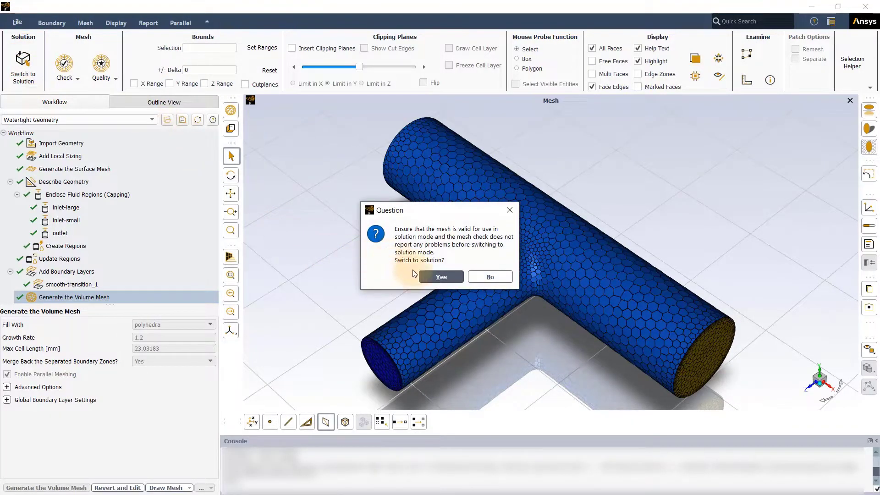
left_click(441, 277)
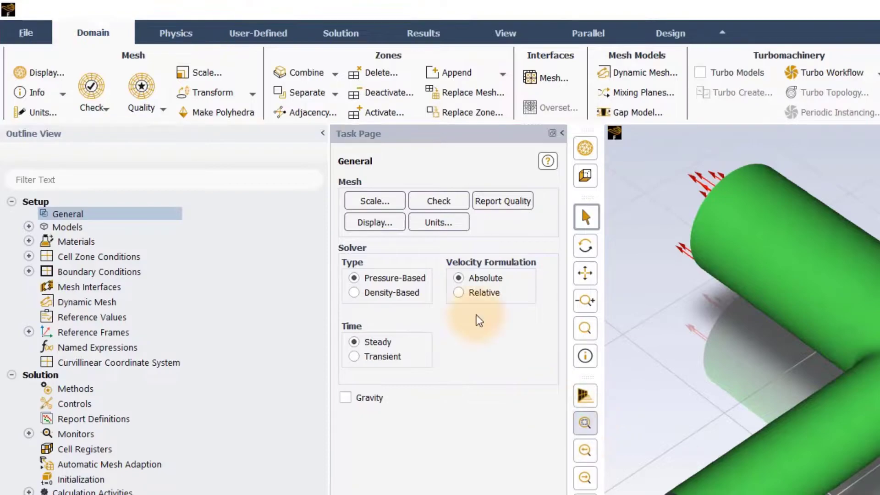
left_click(175, 33)
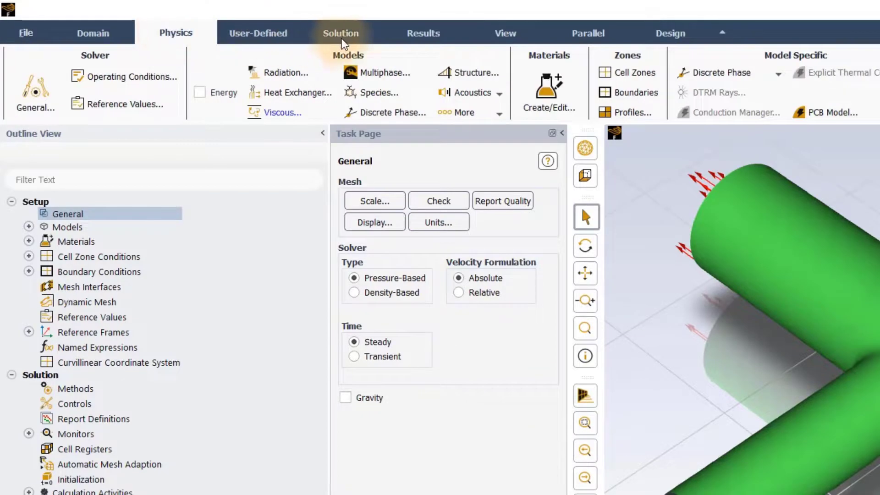
left_click(423, 33)
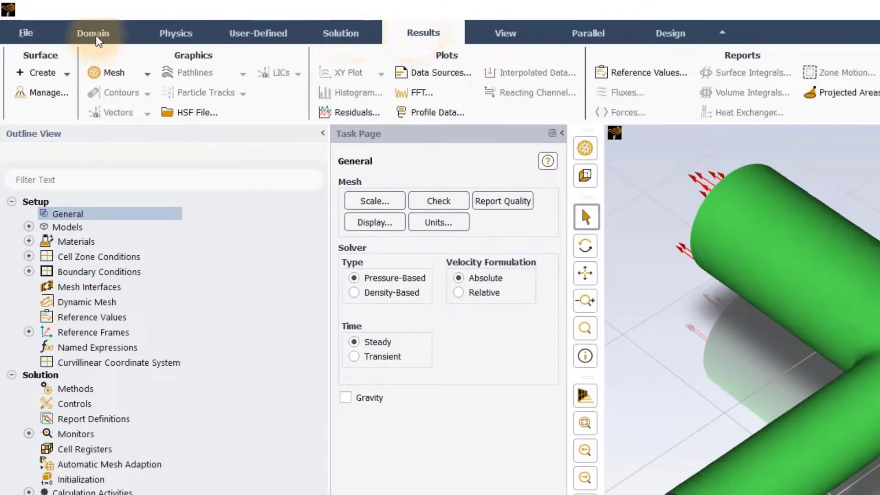
left_click(92, 33)
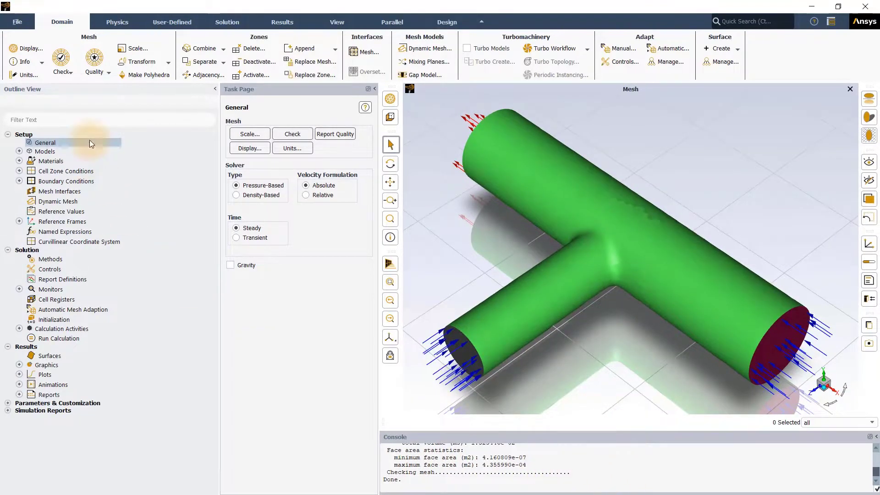
Set the temperature unit to Celsius in the units settings.
left_click(293, 148)
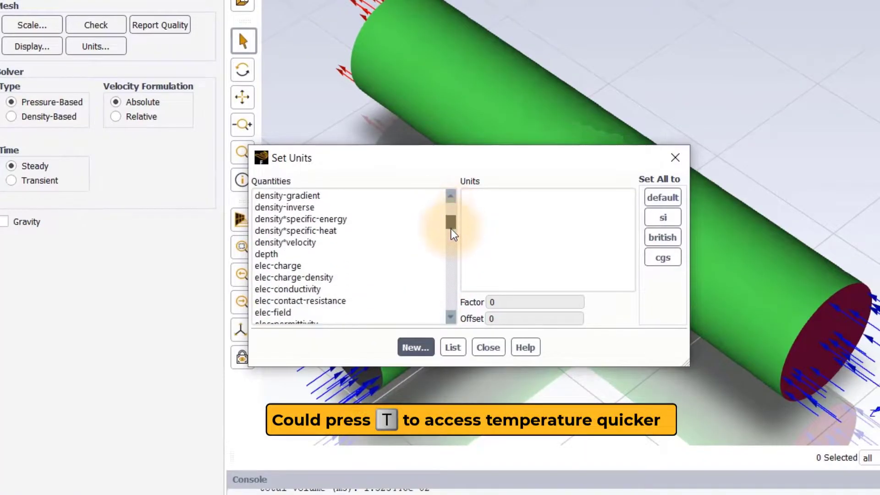
left_click_drag(450, 224, 450, 269)
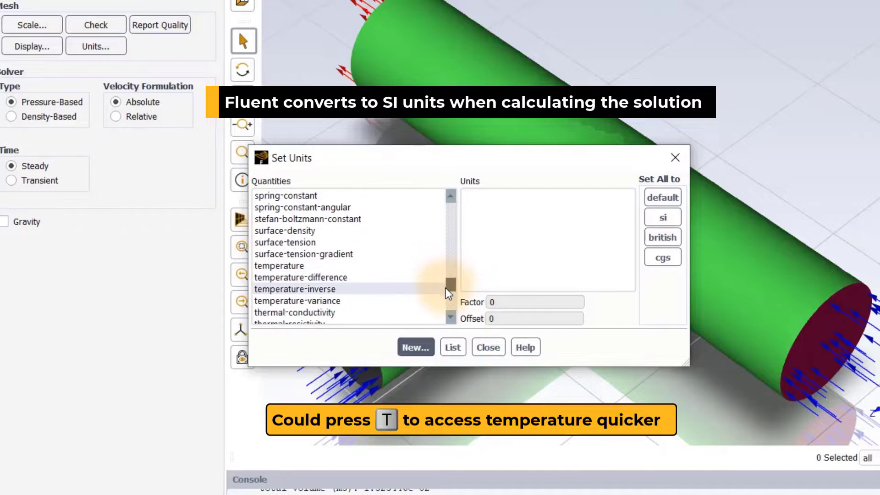
left_click(278, 266)
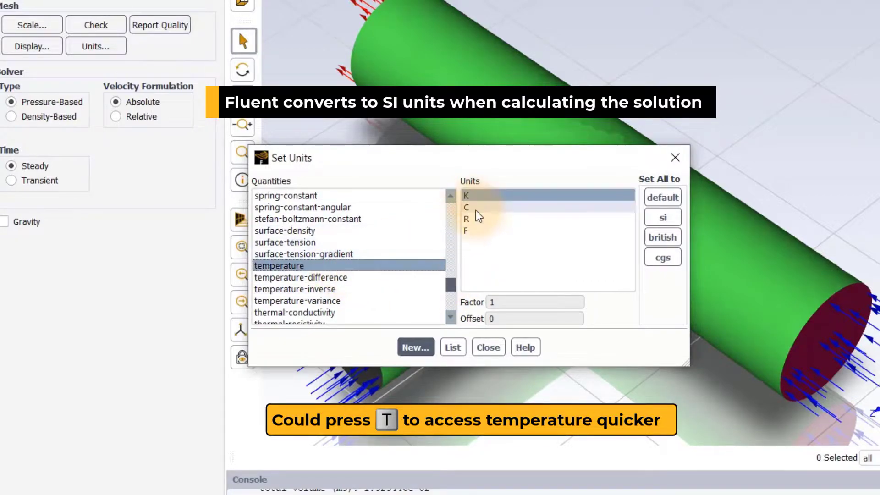
left_click(466, 208)
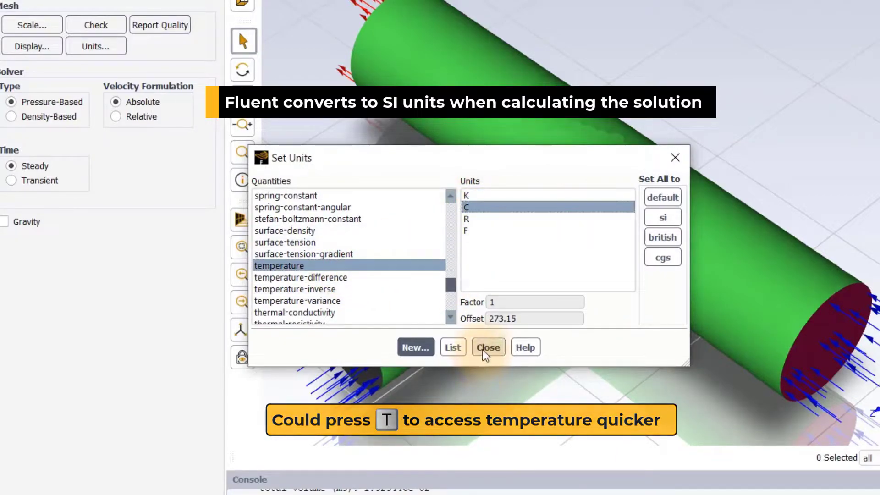
left_click(488, 347)
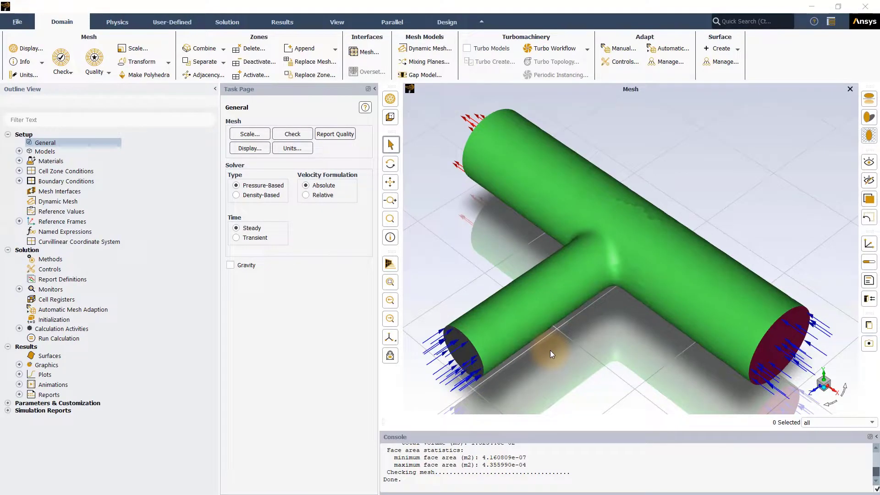
mouse_move(108, 24)
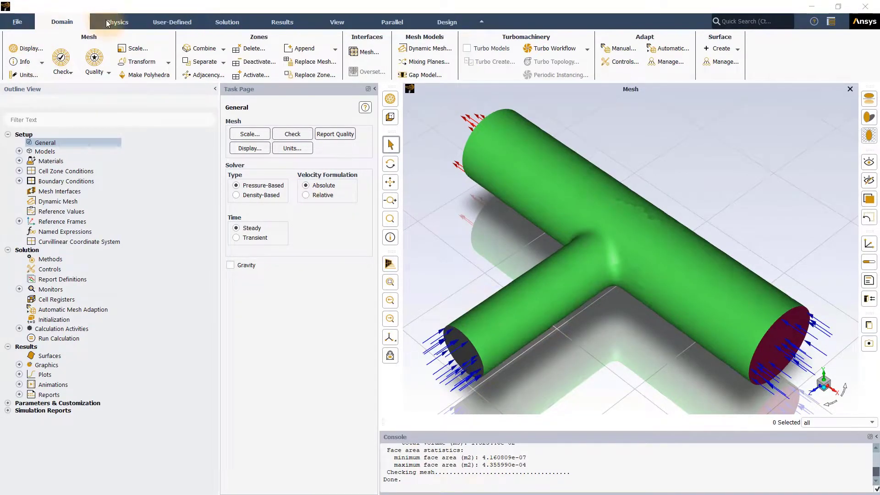
Enable the energy equation and confirm air as the fluid material in the materials editor.
left_click(117, 22)
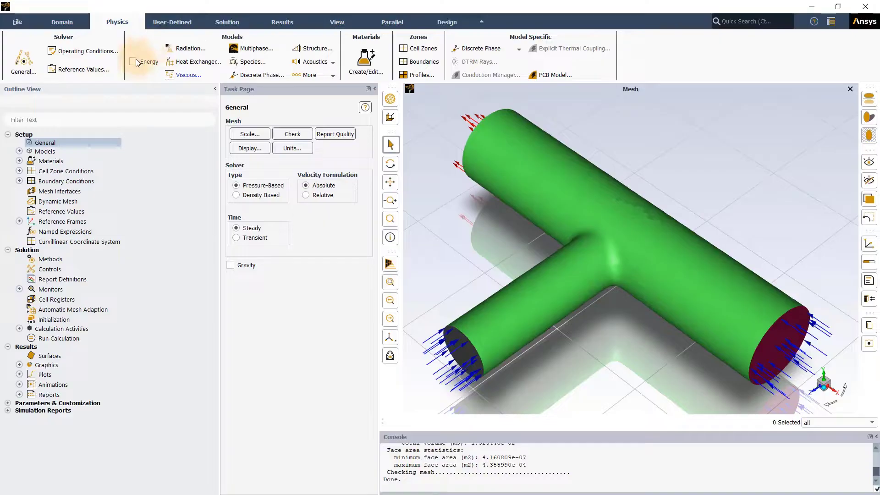
left_click(135, 60)
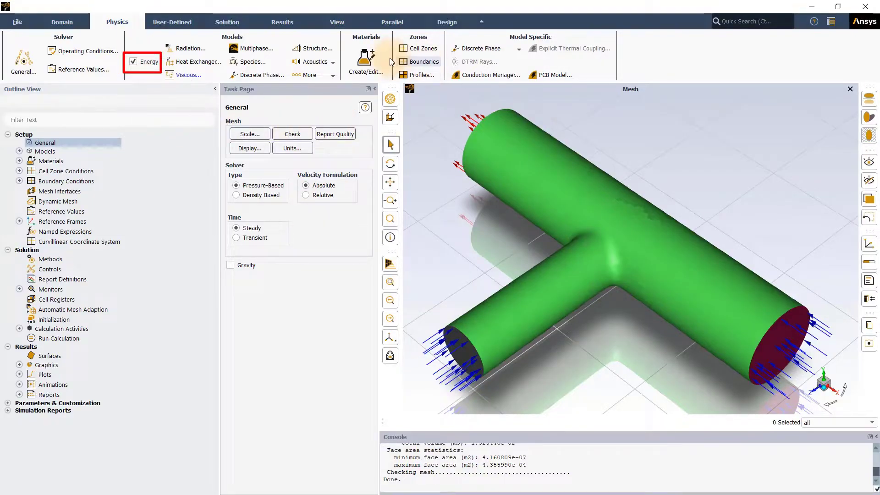
left_click(366, 57)
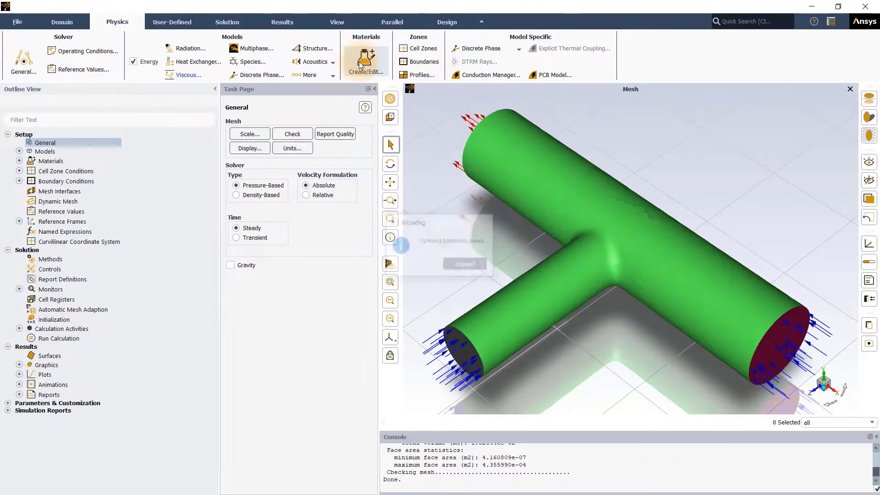
left_click(366, 55)
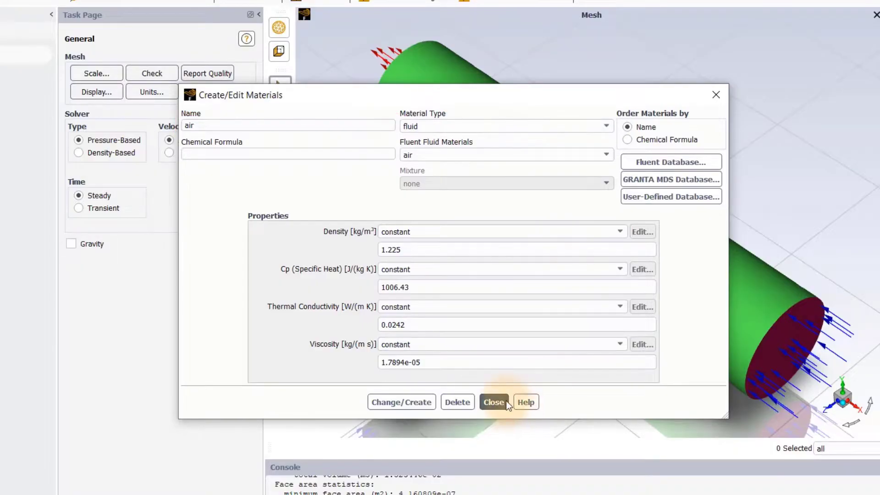
left_click(494, 403)
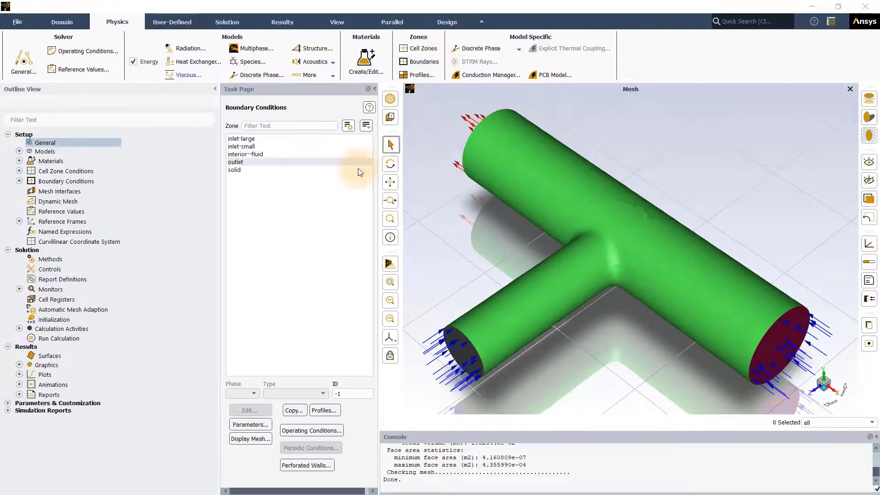
Give the inlet-large velocity inlet a temperature of 25 °C.
left_click(241, 138)
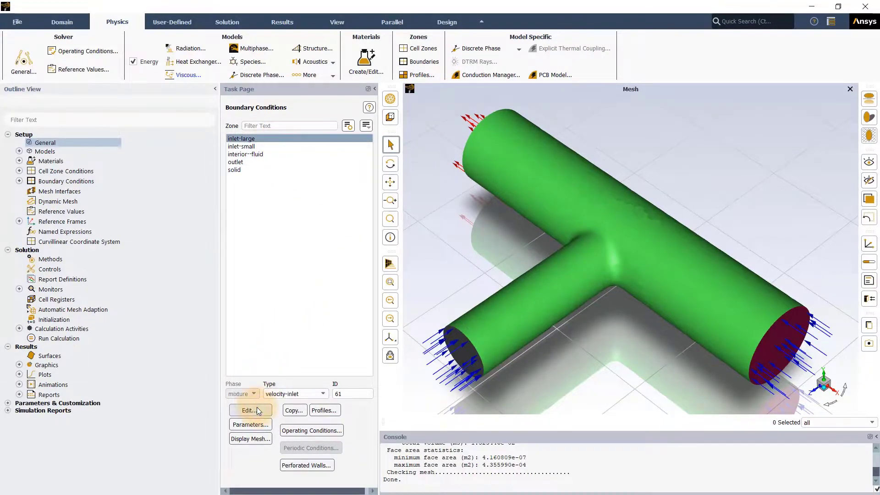
left_click(251, 410)
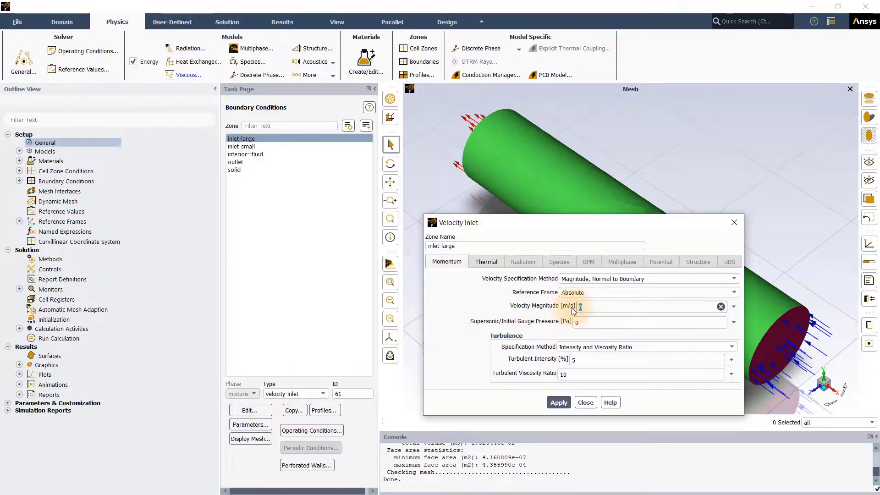
left_click(486, 262)
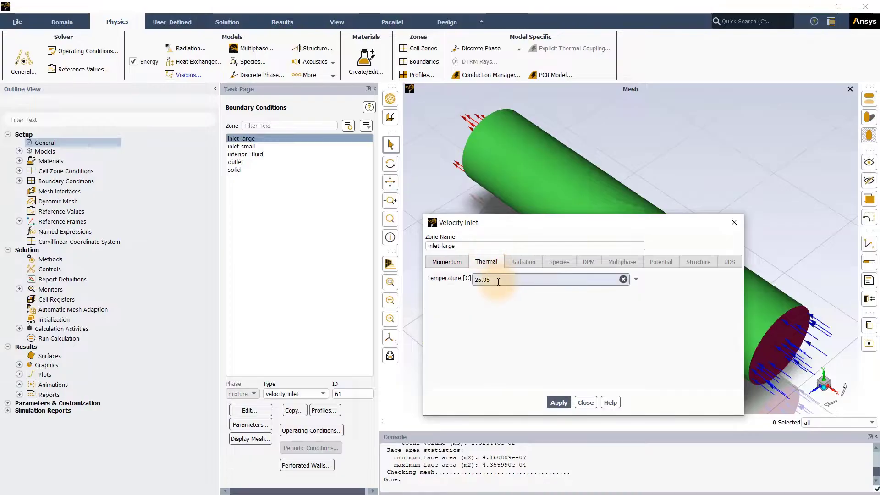
left_click(559, 402)
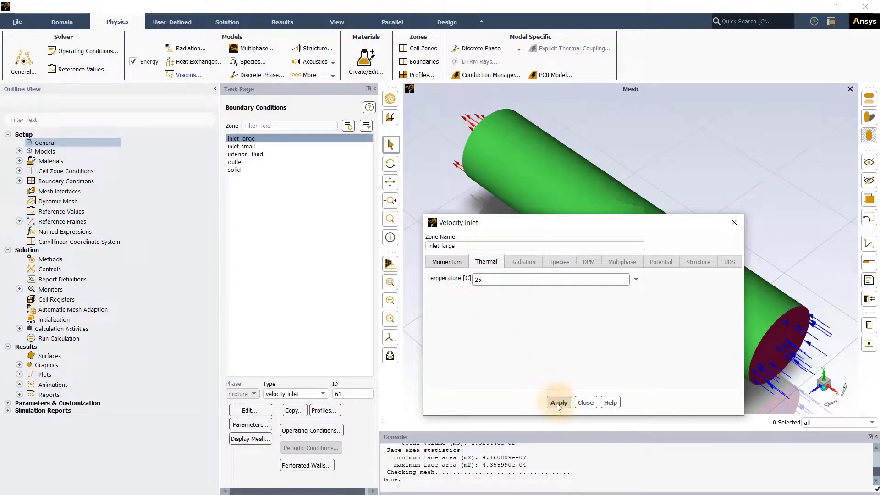
mouse_move(582, 403)
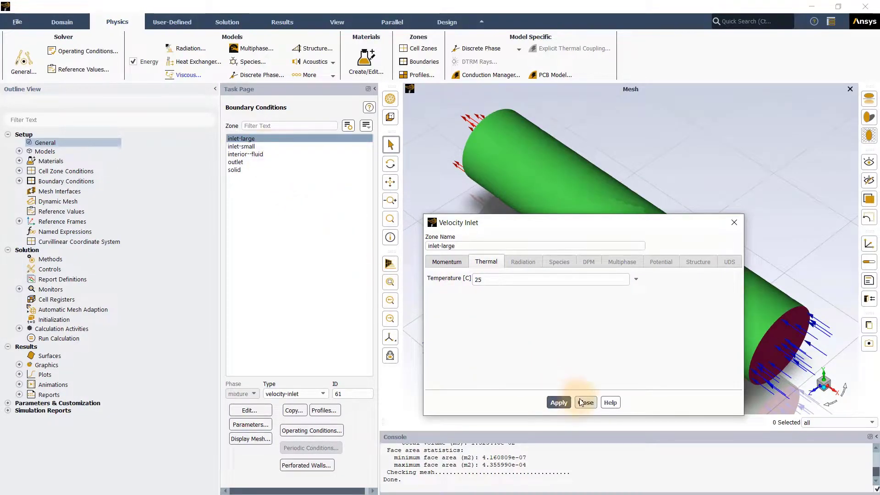
left_click(586, 403)
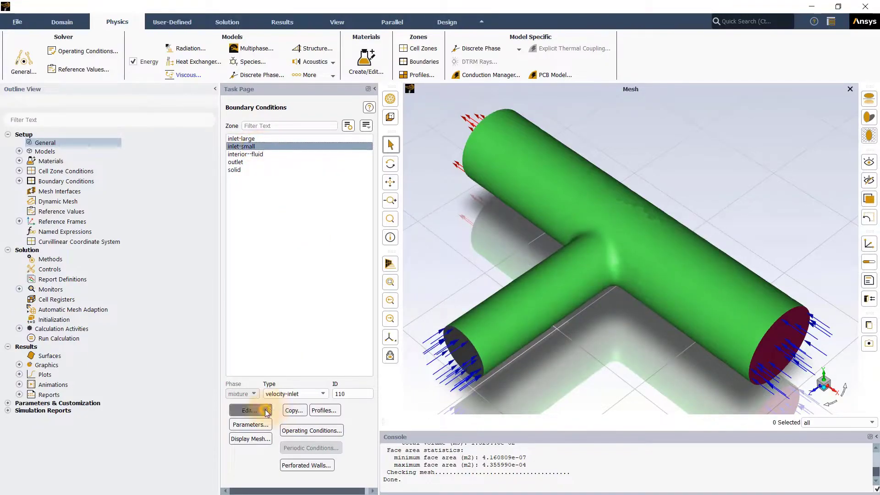
Give inlet-small a velocity of 5 m/s at 55 °C.
left_click(249, 410)
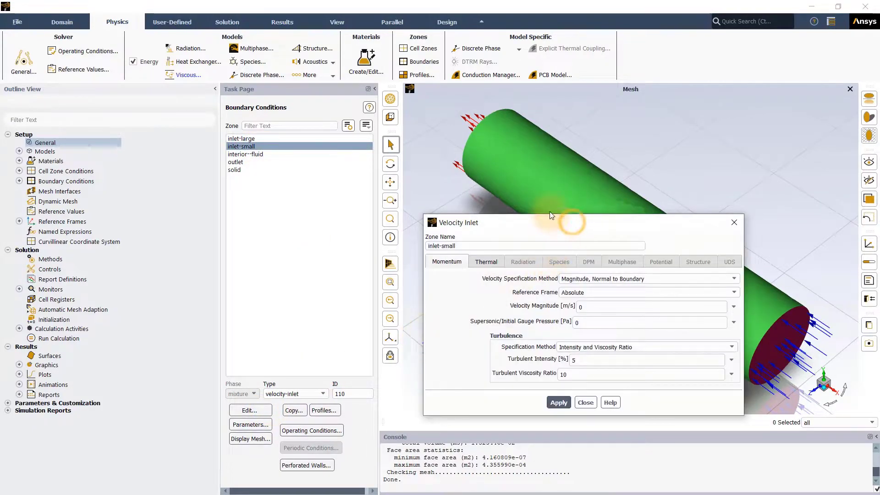
type("5")
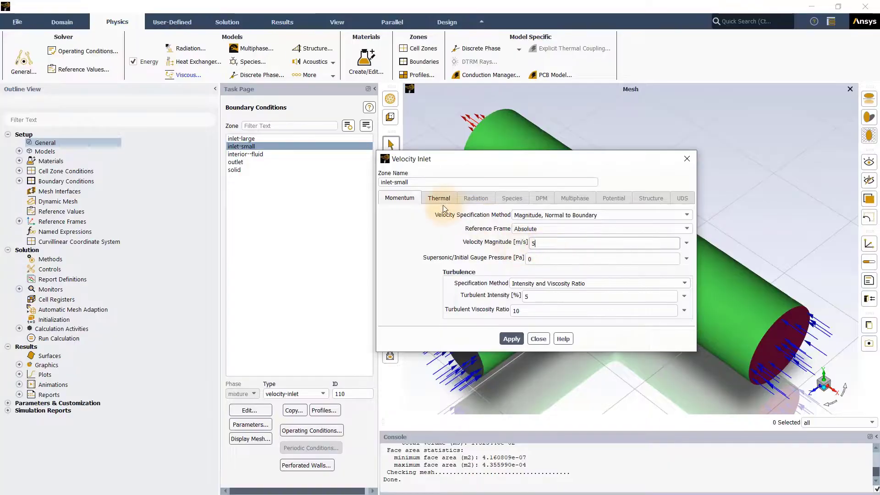
left_click(439, 198)
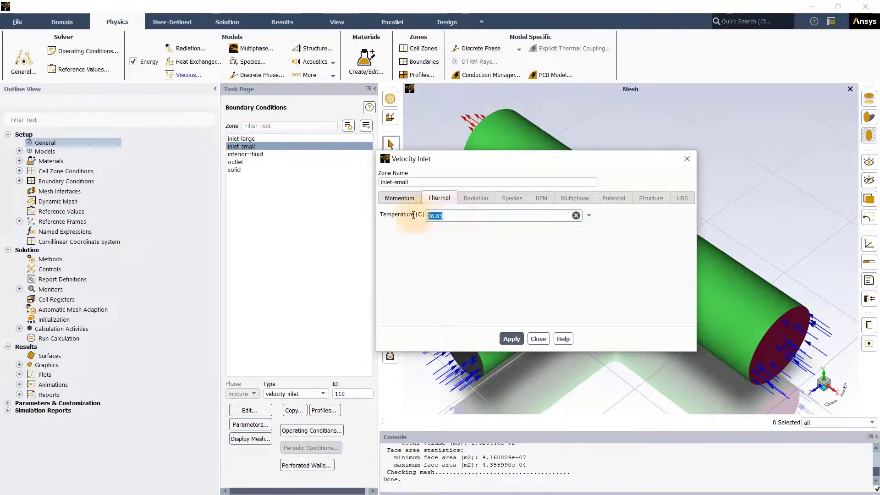
type("55")
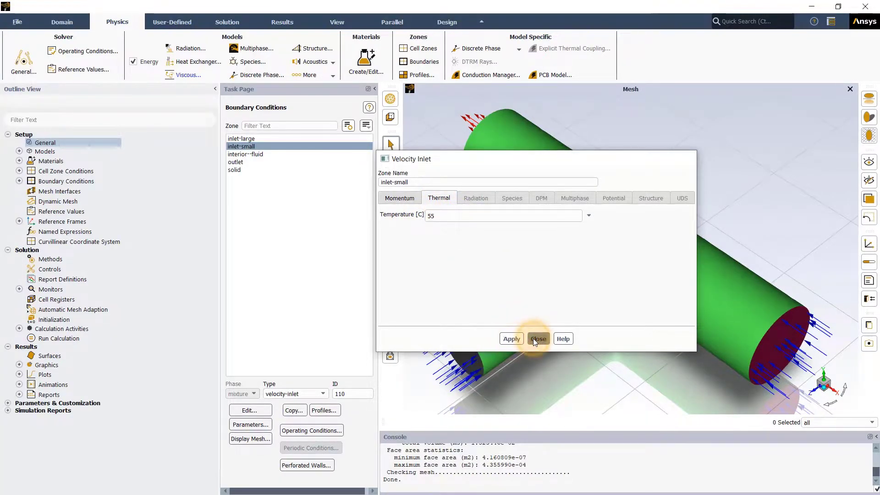
left_click(539, 340)
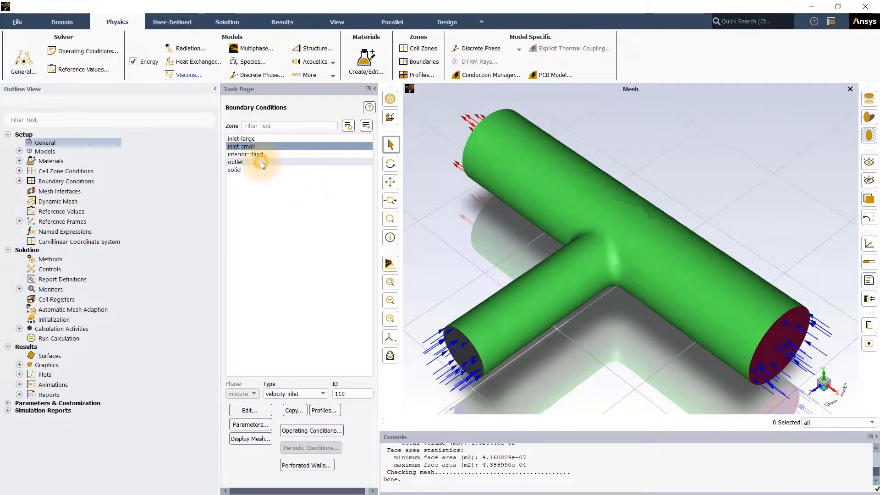
Review the outlet as a pressure outlet and display only the tee's wall surface.
left_click(235, 162)
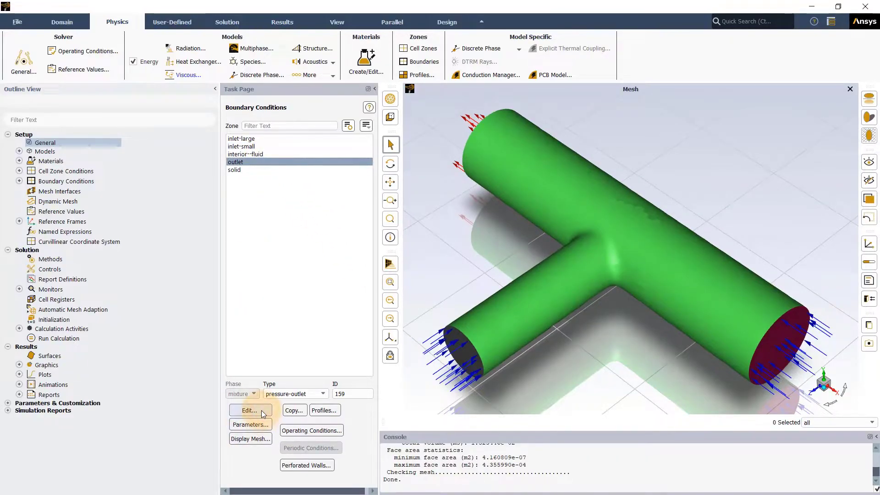
left_click(249, 409)
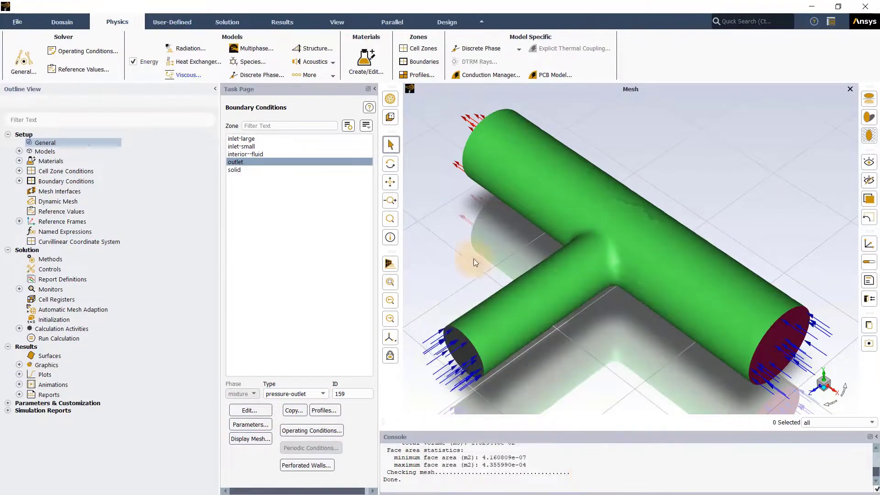
left_click(250, 438)
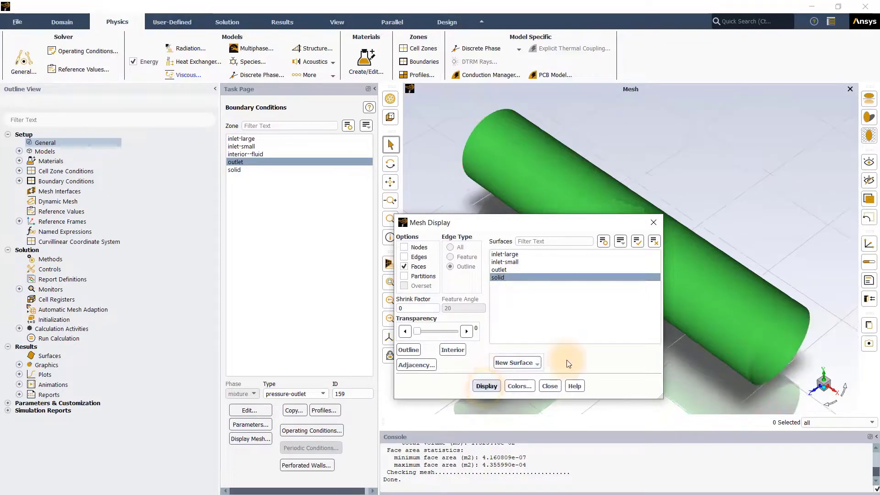
left_click(550, 386)
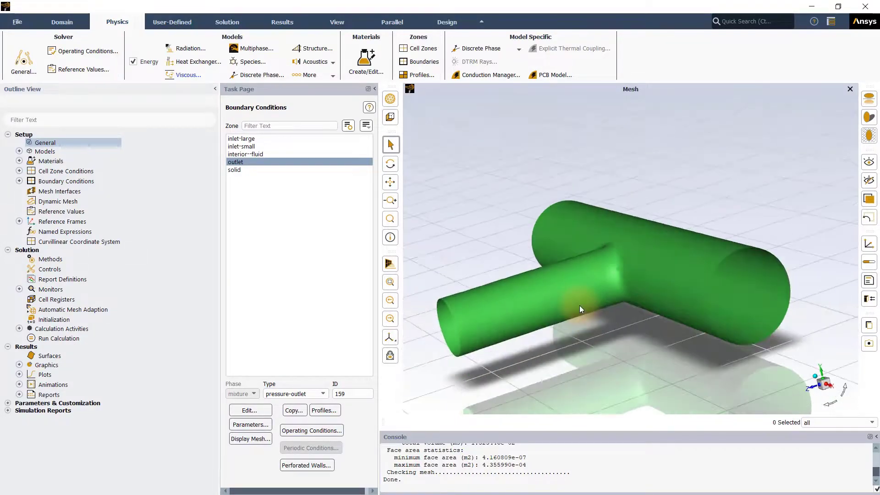
left_click_drag(581, 309, 497, 312)
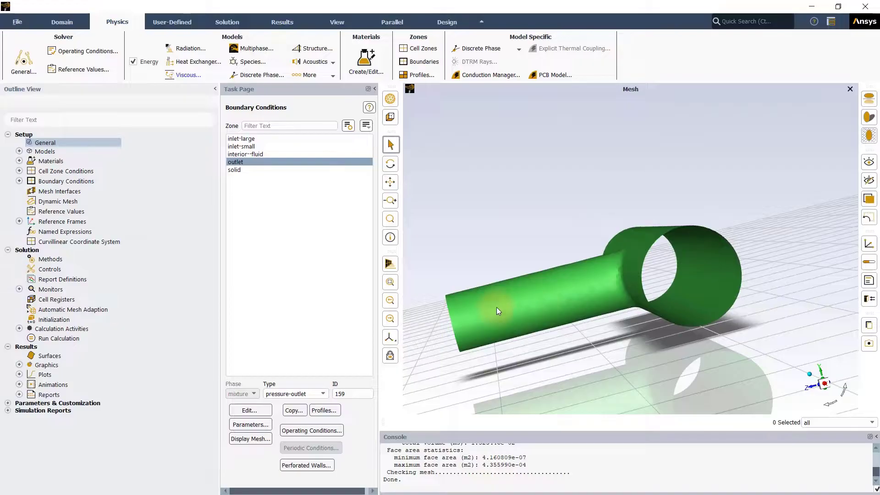
Review the solid wall as no-slip with zero heat flux.
left_click(234, 169)
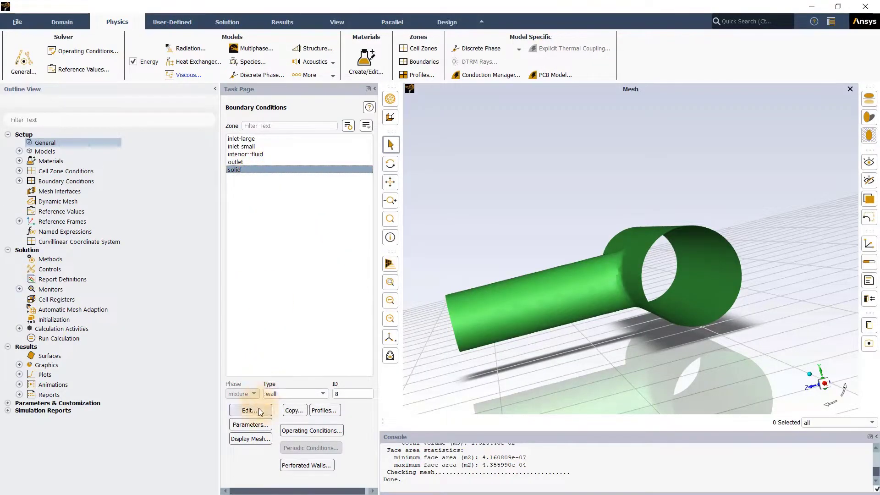
left_click(250, 410)
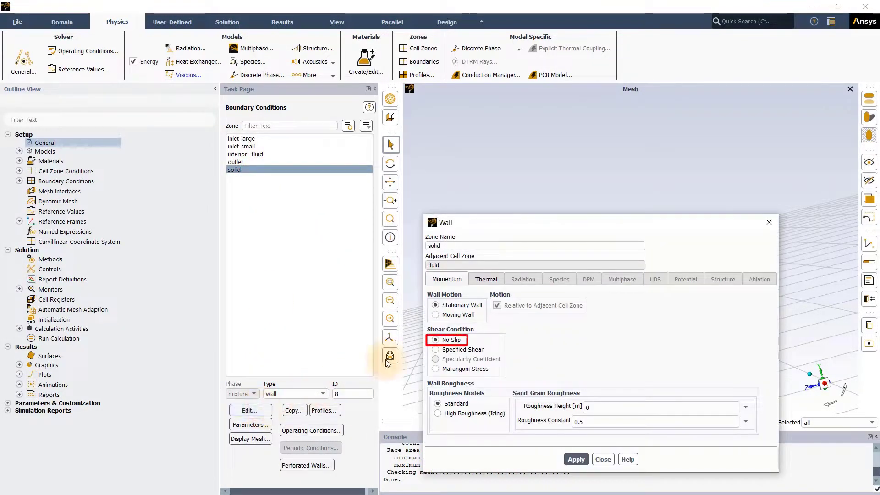
left_click(486, 278)
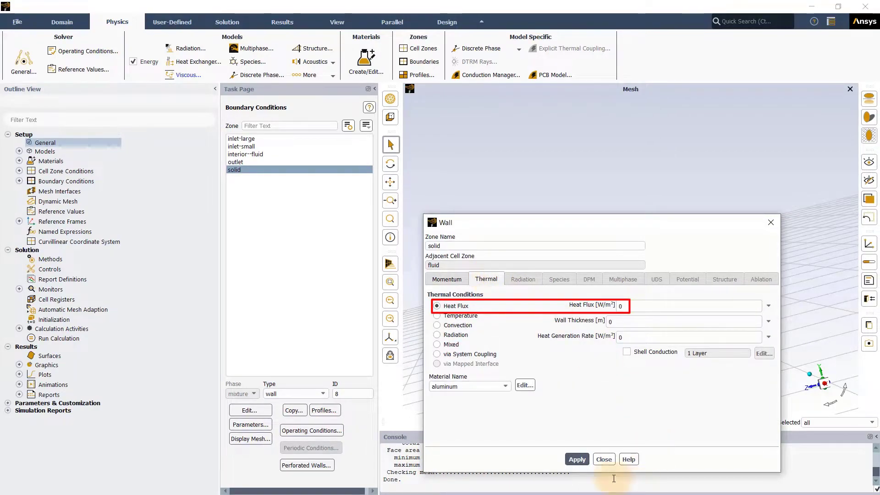
left_click(604, 460)
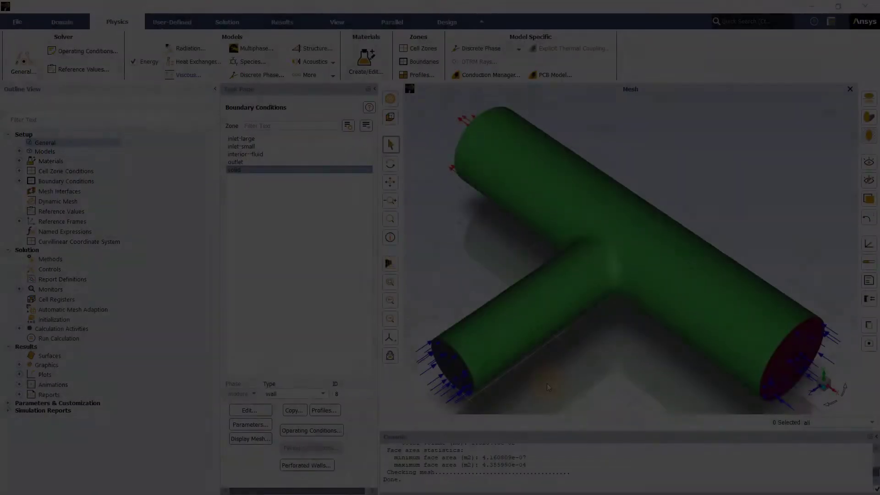
Define 'outlet-report' as area-weighted uniformity of static temperature at the outlet, written to file and plotted.
left_click(228, 22)
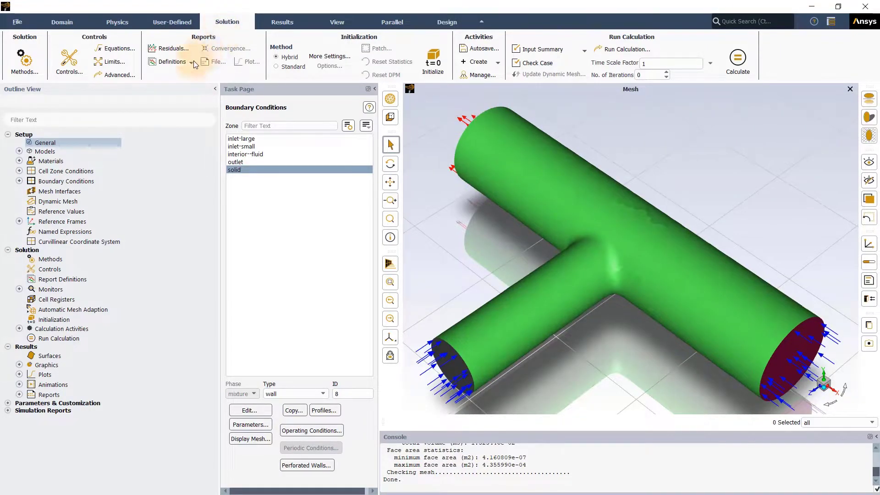
left_click(173, 62)
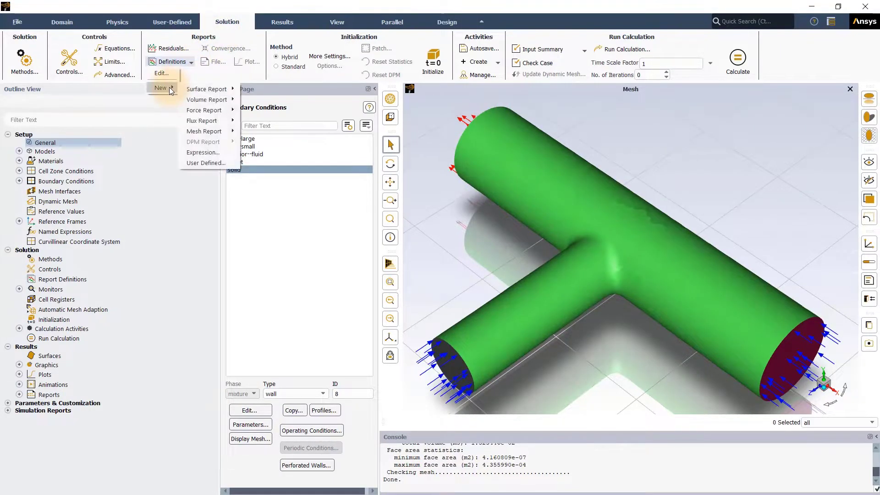
mouse_move(207, 89)
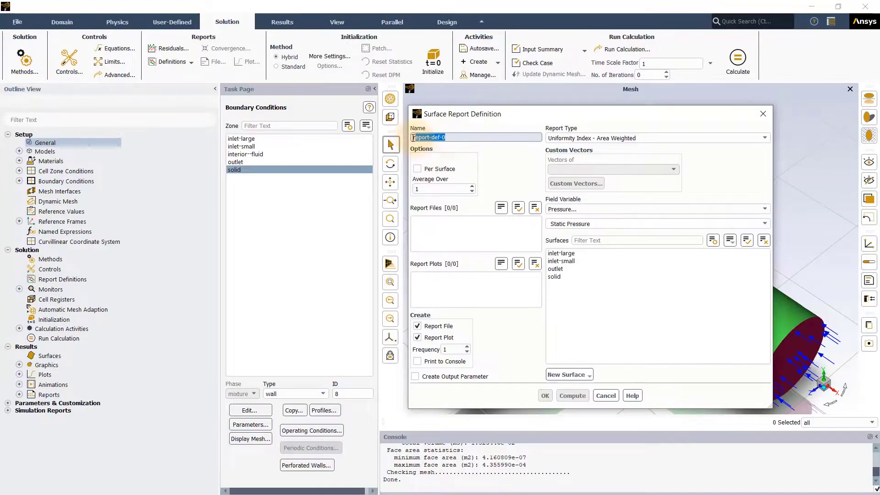
type("outlet")
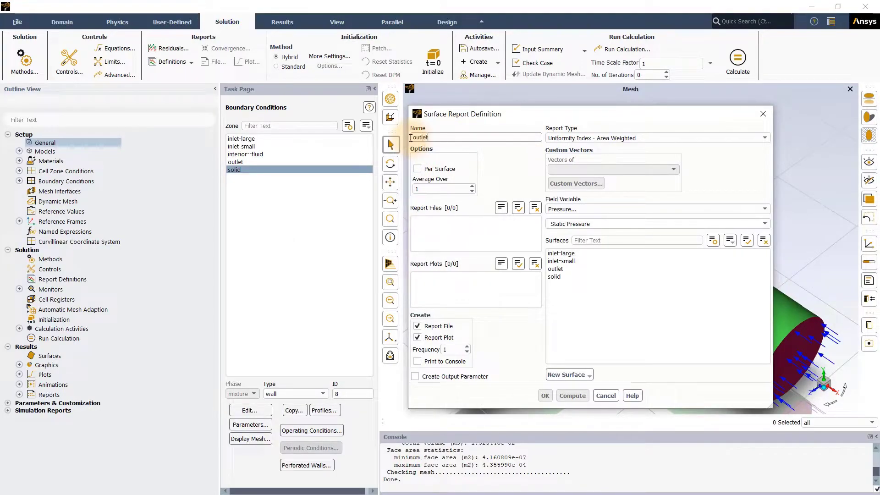
type("-report")
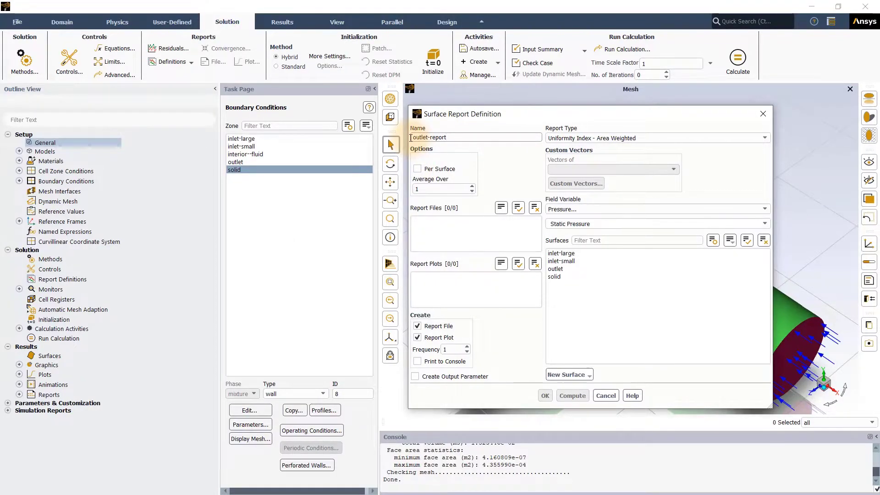
left_click(765, 209)
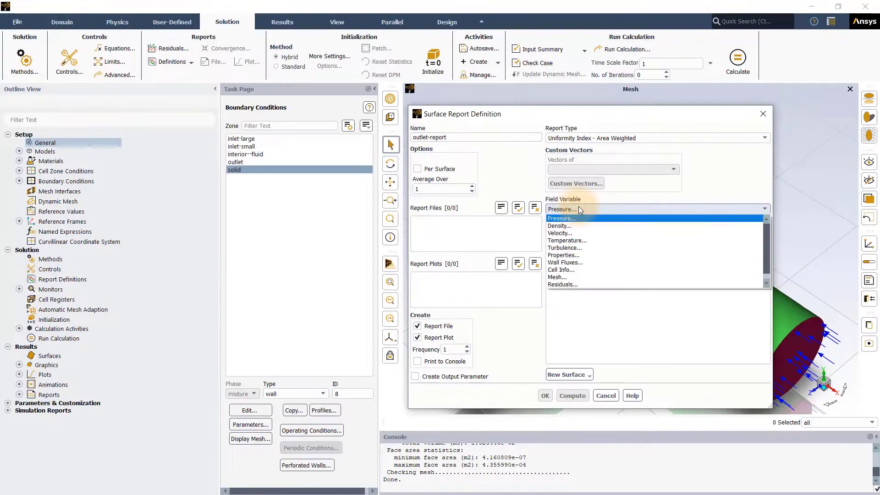
left_click(567, 240)
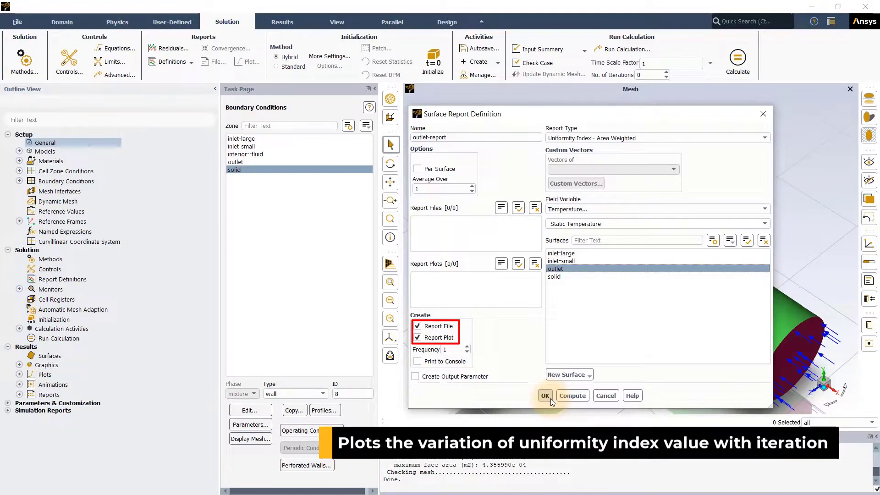
left_click(545, 396)
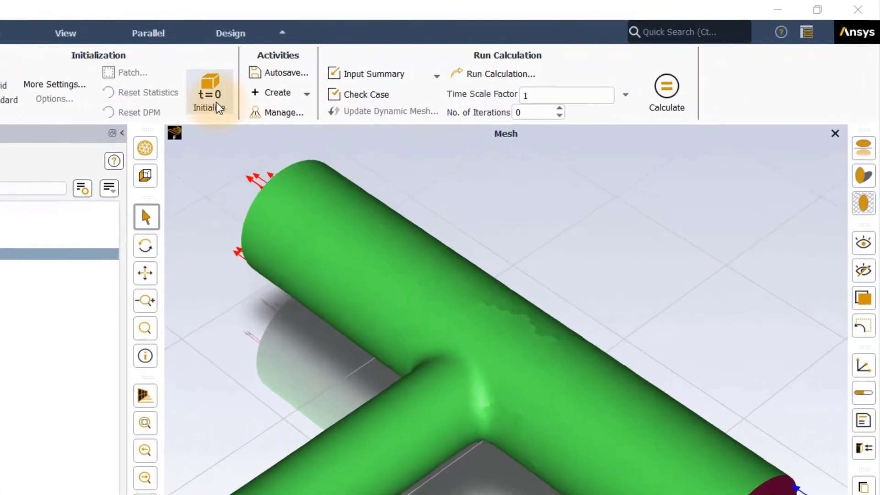
mouse_move(217, 105)
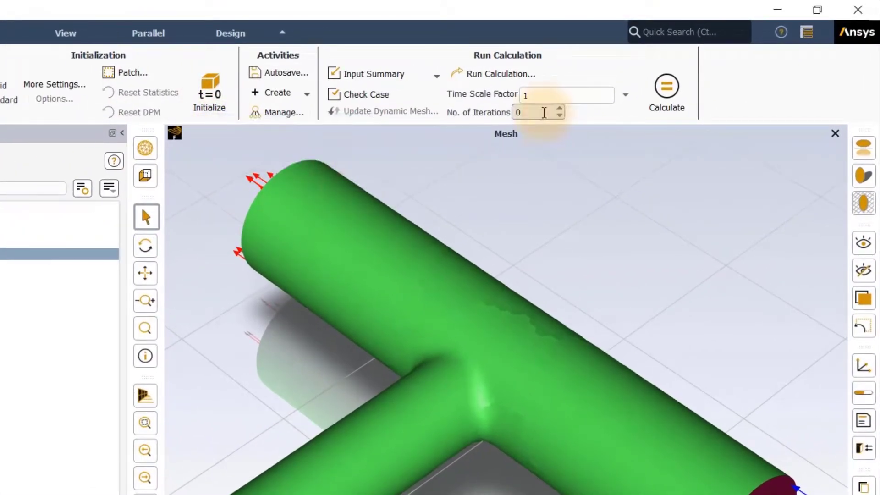
Run the calculation for up to 200 iterations, showing mesh, residuals and report plot together.
type("200")
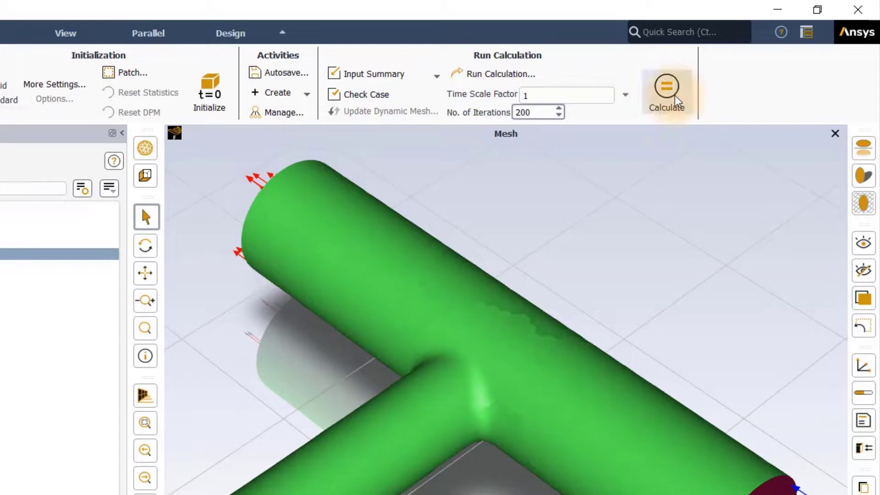
mouse_move(677, 99)
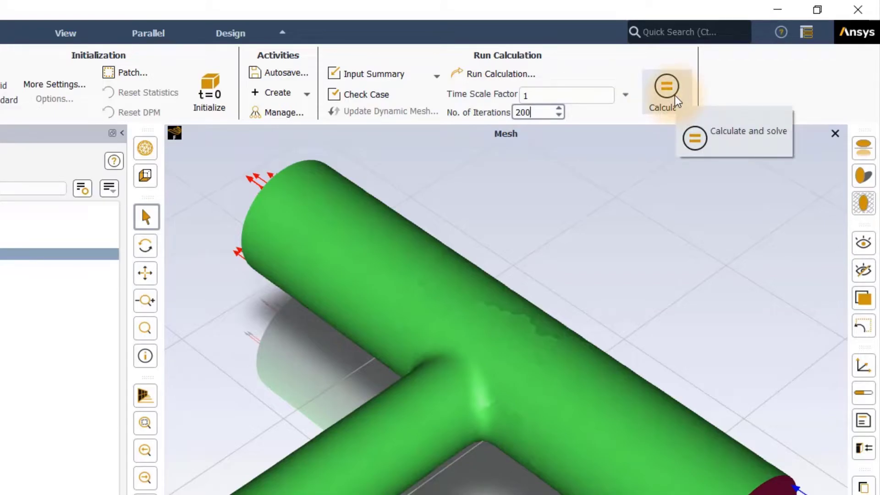
left_click(667, 87)
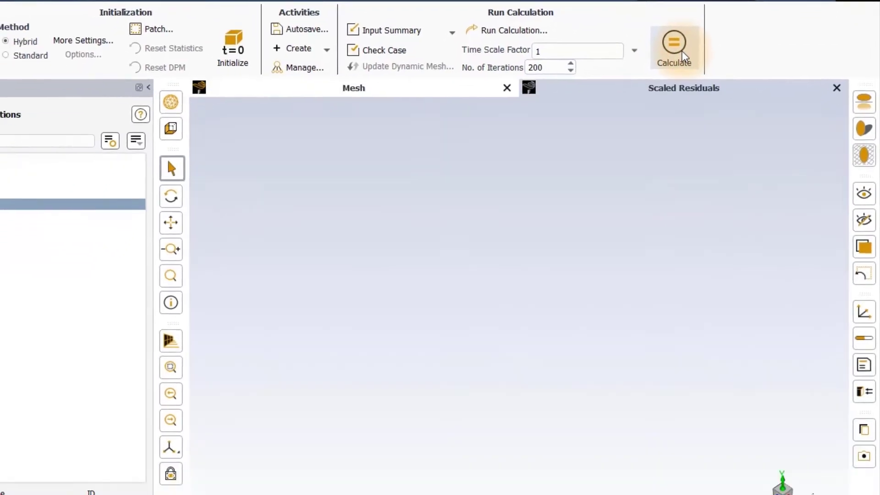
left_click(675, 42)
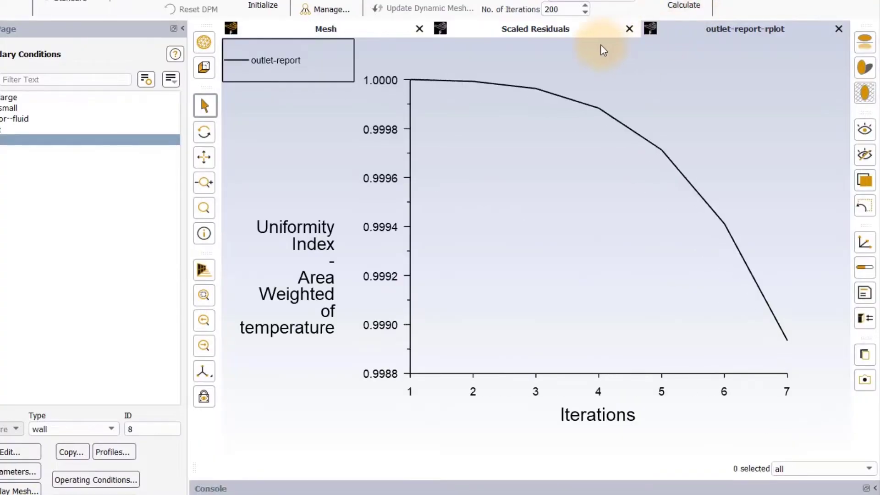
right_click(603, 49)
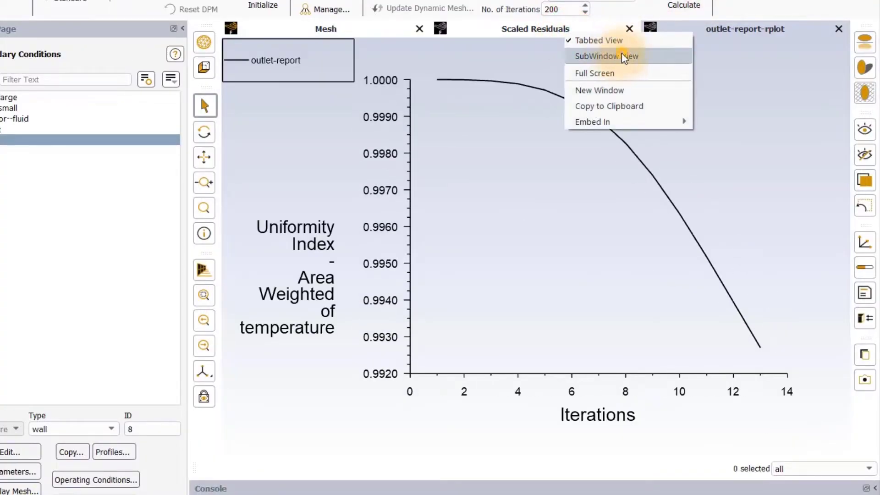
left_click(606, 57)
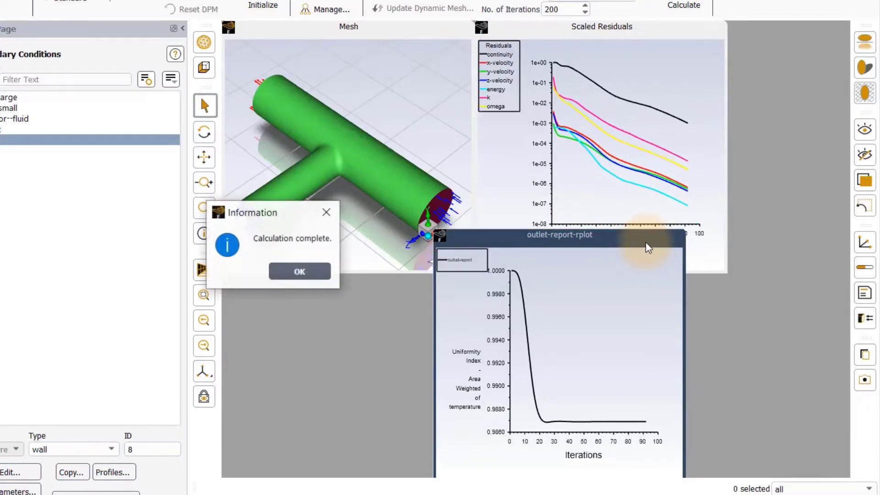
Dismiss the completion message after convergence at 92 iterations and review the uniformity plot near 0.987.
left_click(299, 271)
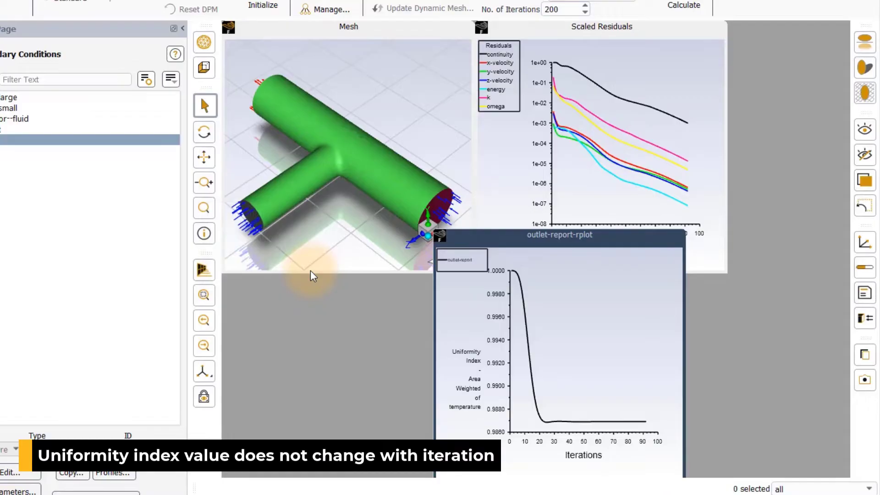
right_click(559, 235)
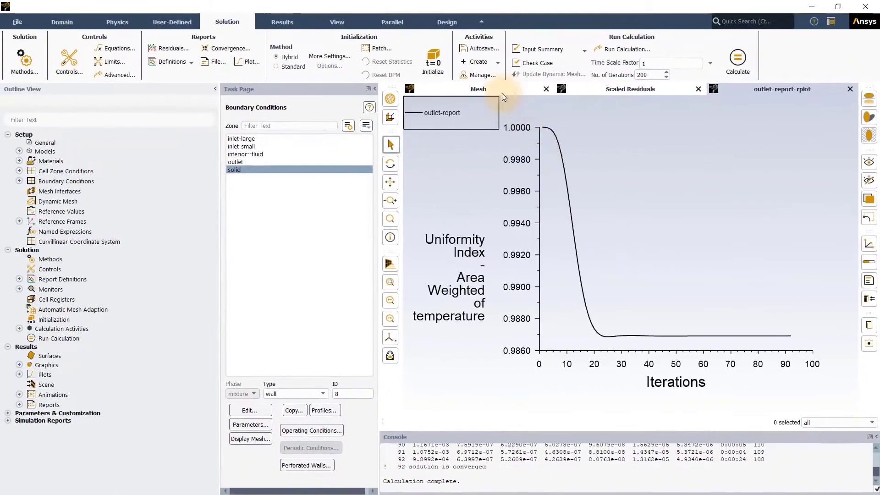
Report mass flow rate through inlet-large, inlet-small and outlet, net imbalance about -2.5e-07 kg/s.
left_click(476, 89)
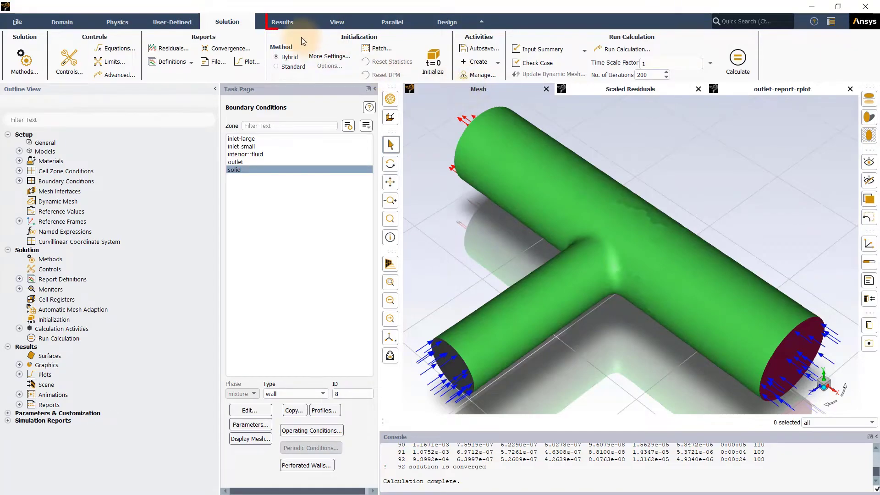
left_click(283, 22)
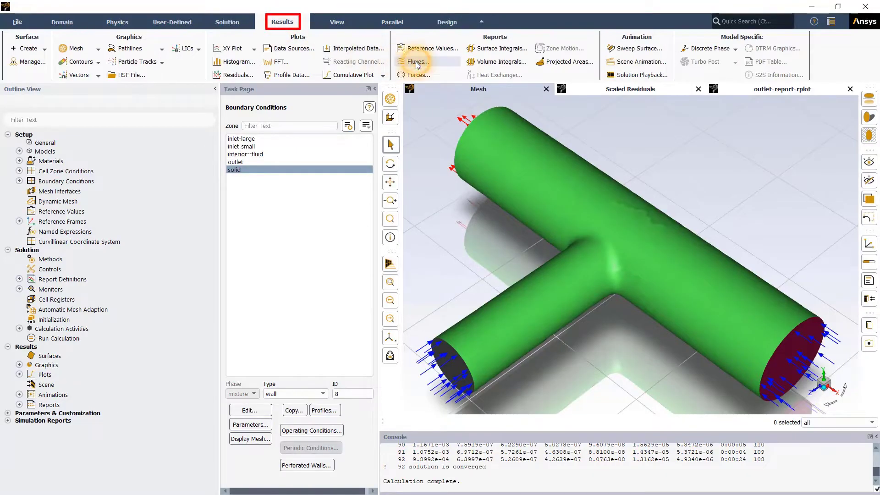
left_click(418, 62)
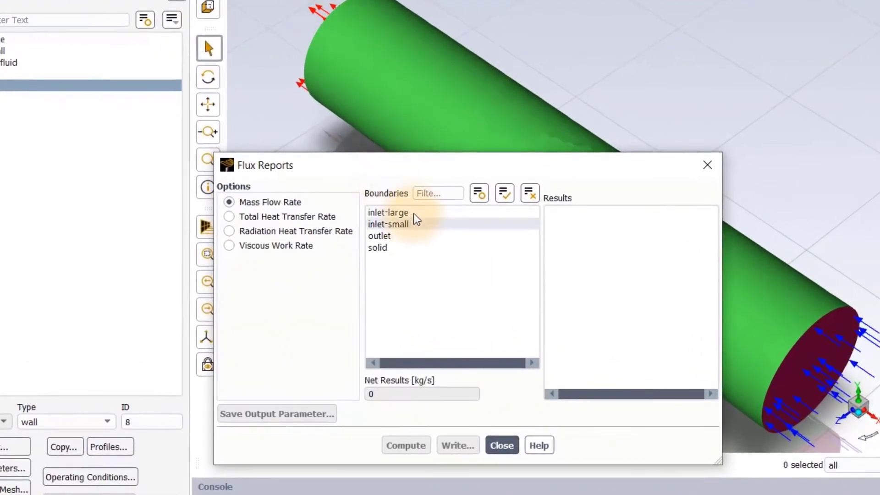
left_click(394, 224)
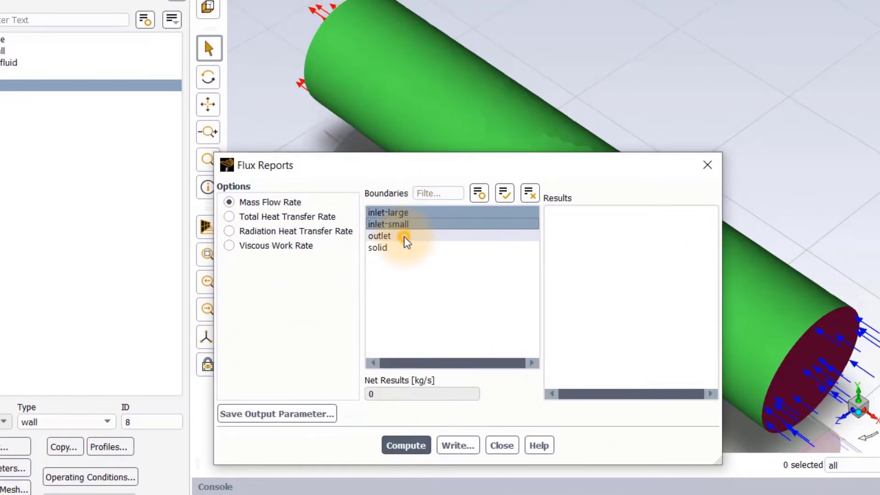
left_click(405, 446)
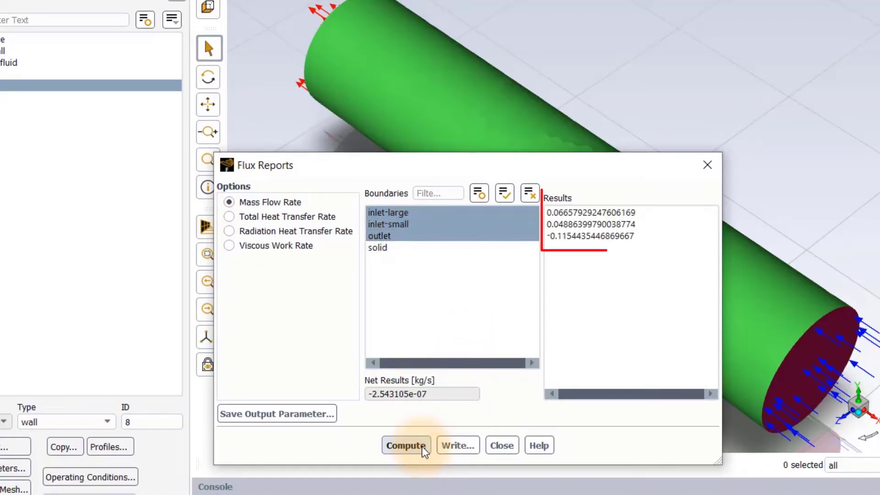
left_click(405, 446)
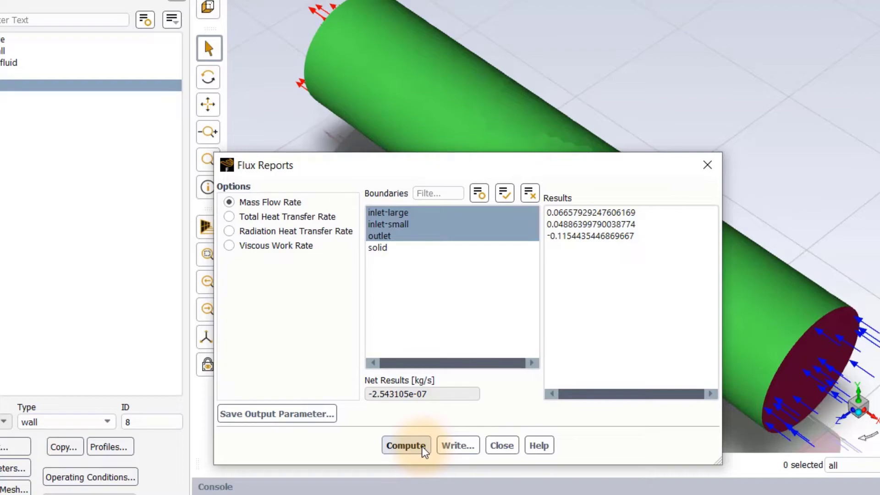
left_click(406, 446)
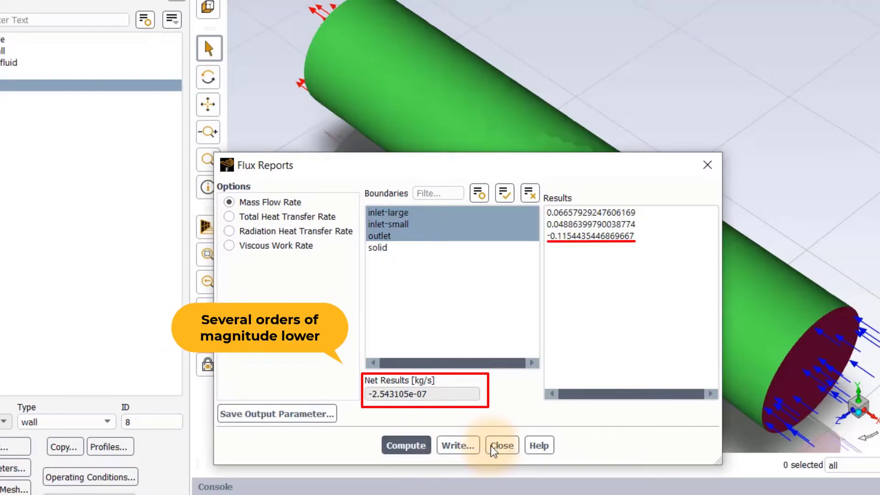
left_click(503, 446)
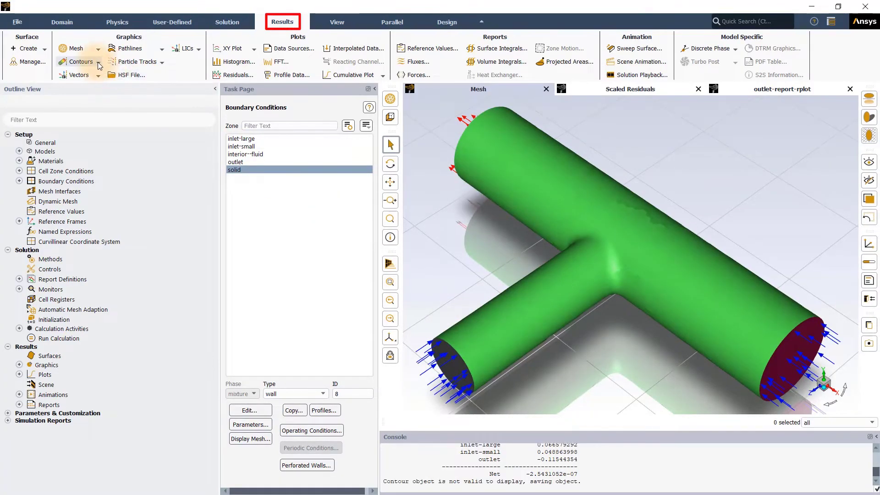
Display a static temperature contour on all tee surfaces (25 to 55 °C) as contour-1.
left_click(80, 61)
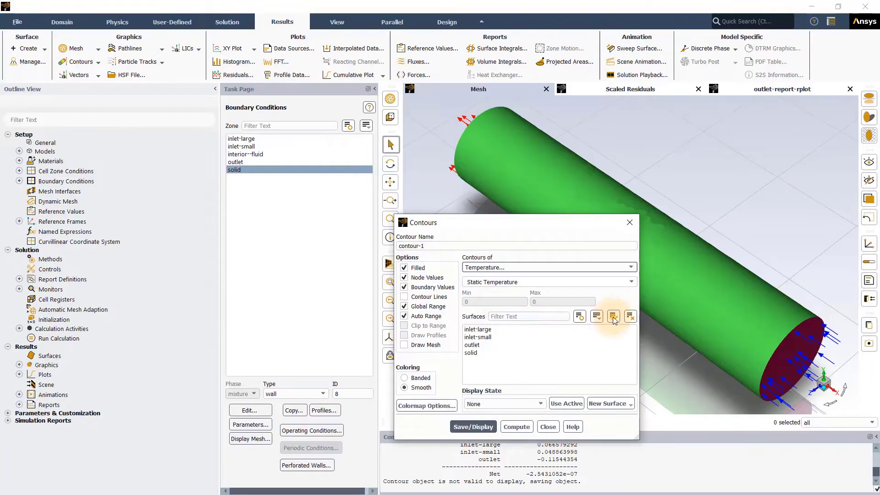
left_click(613, 316)
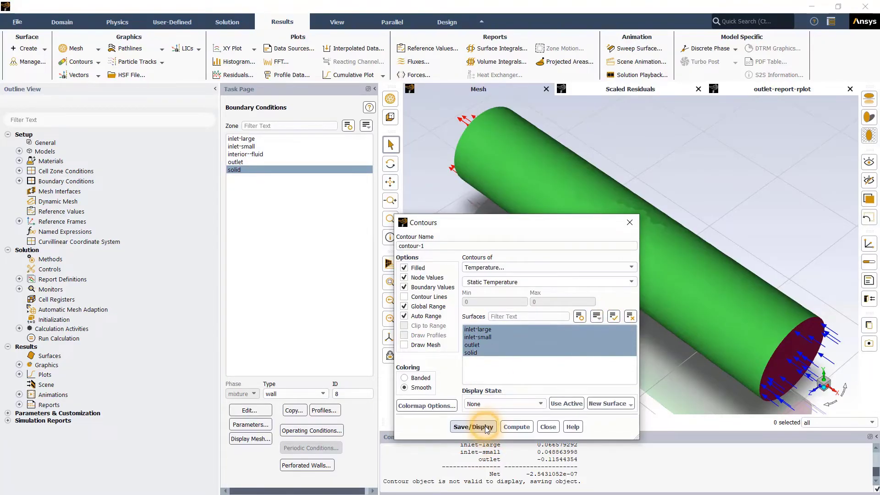
left_click(473, 427)
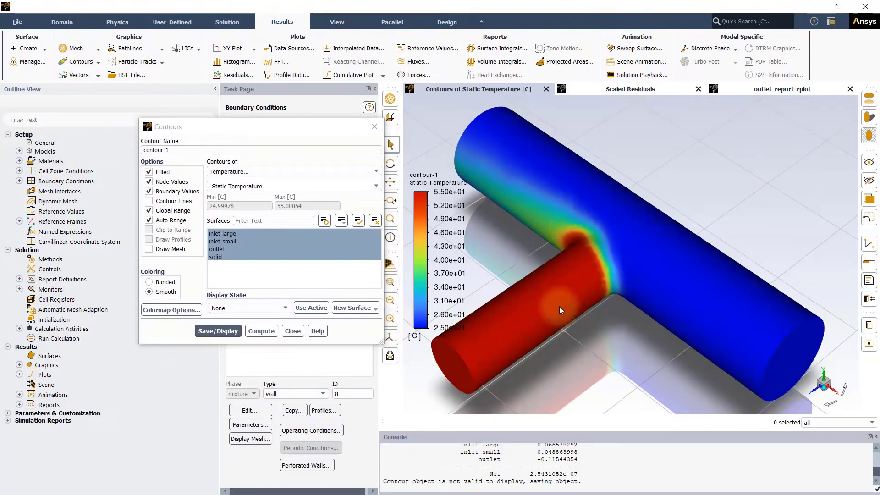
left_click_drag(561, 310, 640, 321)
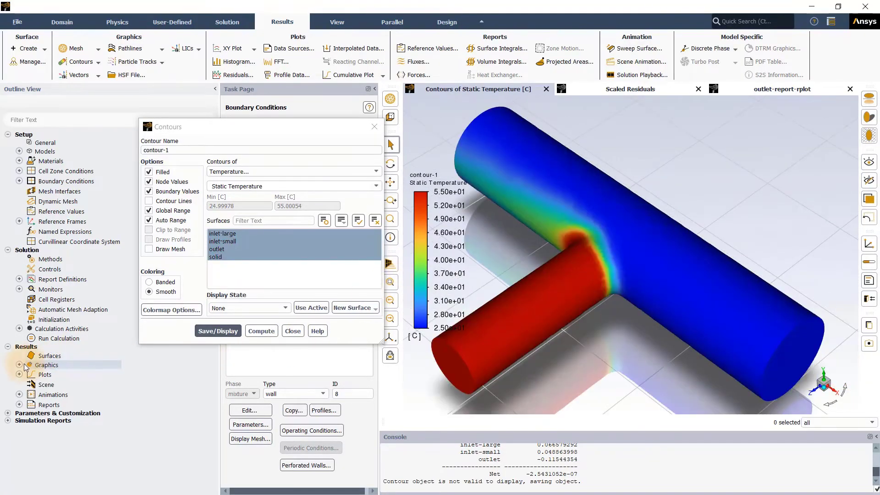
left_click(18, 365)
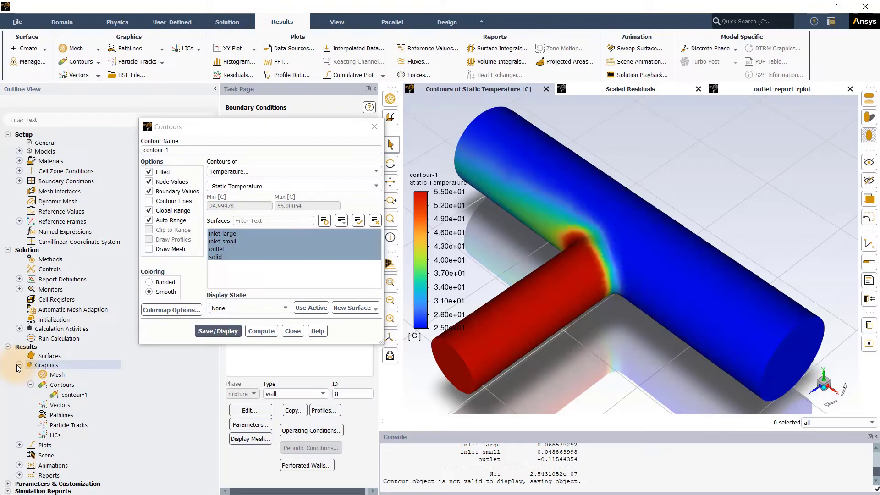
mouse_move(294, 331)
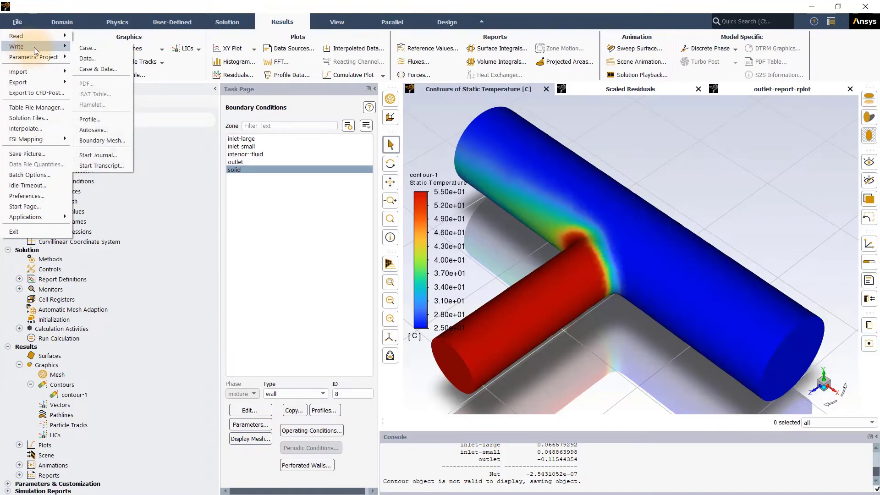
Write the case and data to pipe-tee-r20mm-solid-mesh.cas.h5.
left_click(97, 70)
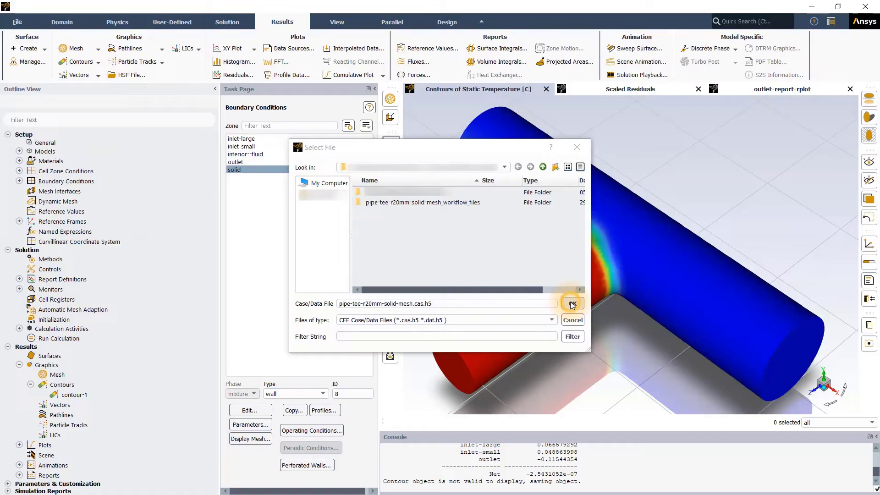
left_click(573, 303)
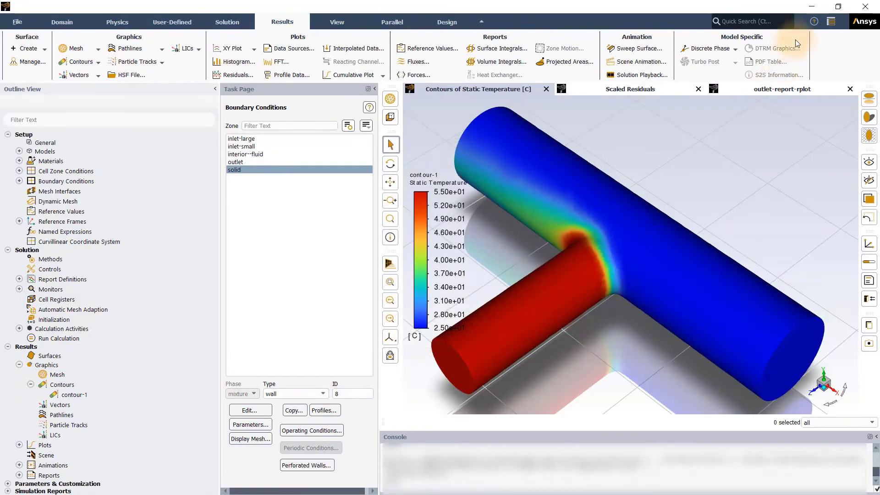
mouse_move(866, 8)
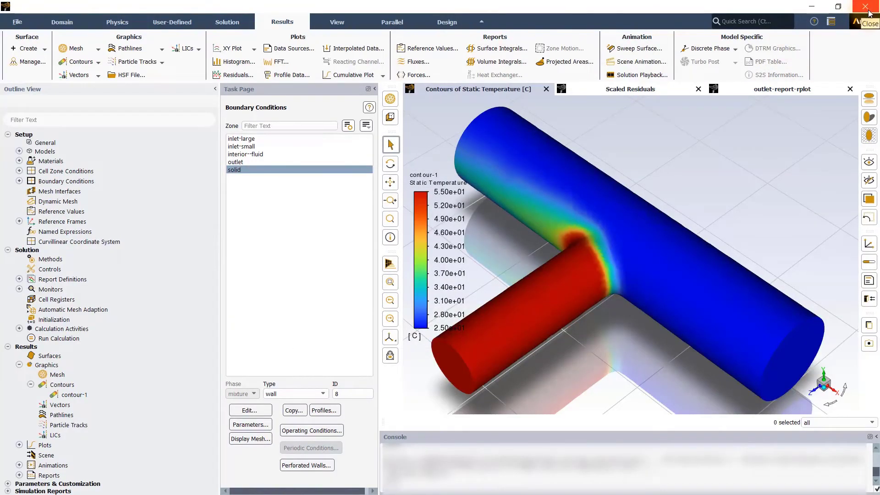